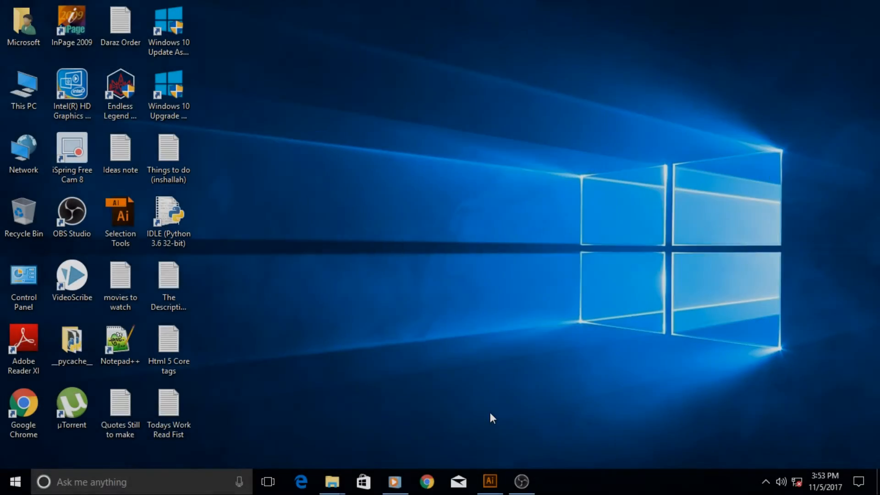
Switch to the open Untitled-1 Illustrator document from the taskbar
{"action": "left_click", "coordinate": [489, 481]}
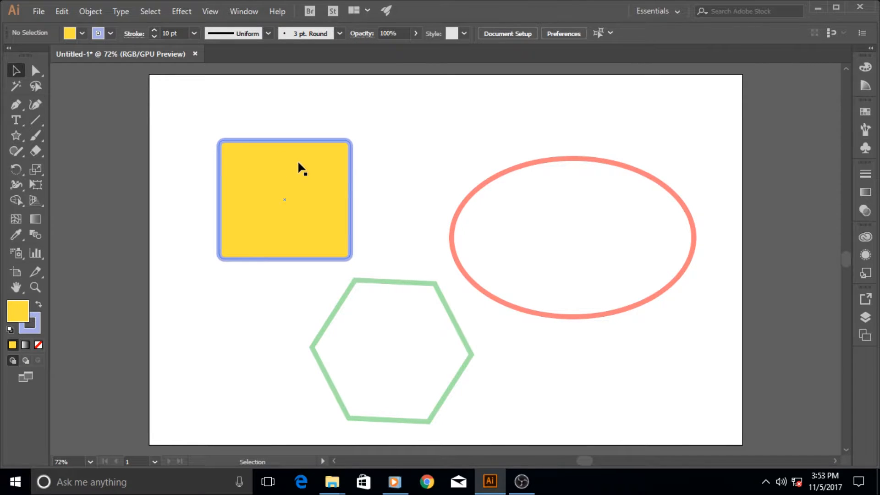
{"action": "mouse_move", "coordinate": [323, 233]}
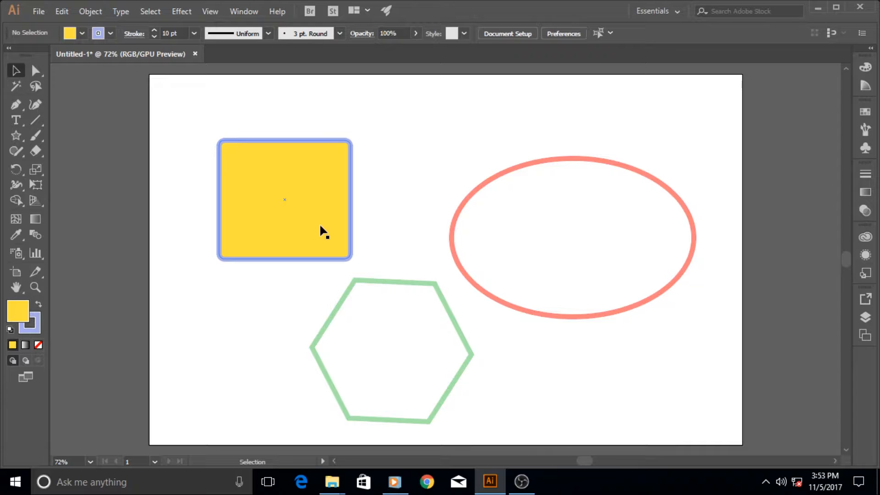
{"action": "mouse_move", "coordinate": [318, 219]}
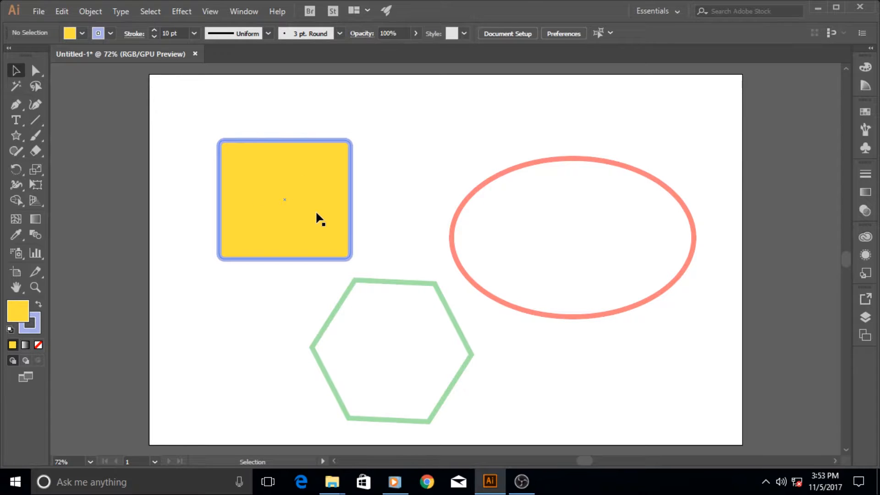
Select the yellow rounded square on the artboard for stroke editing
{"action": "left_click", "coordinate": [284, 200]}
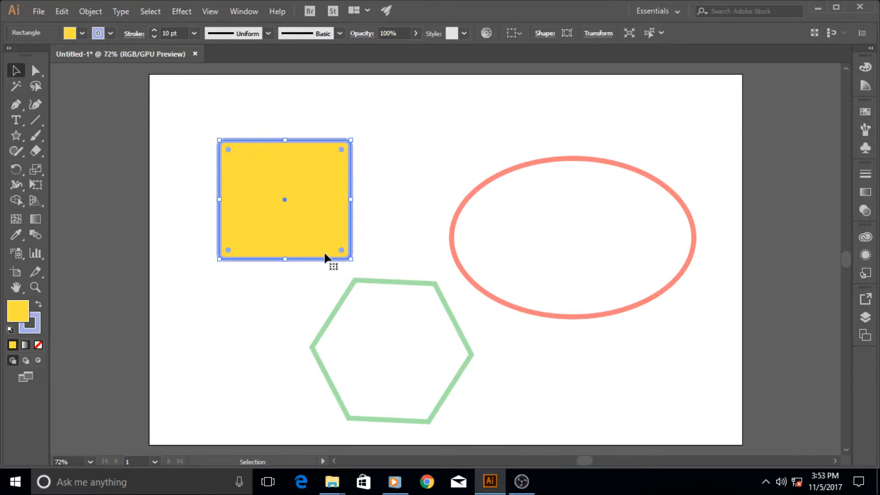
{"action": "mouse_move", "coordinate": [320, 202]}
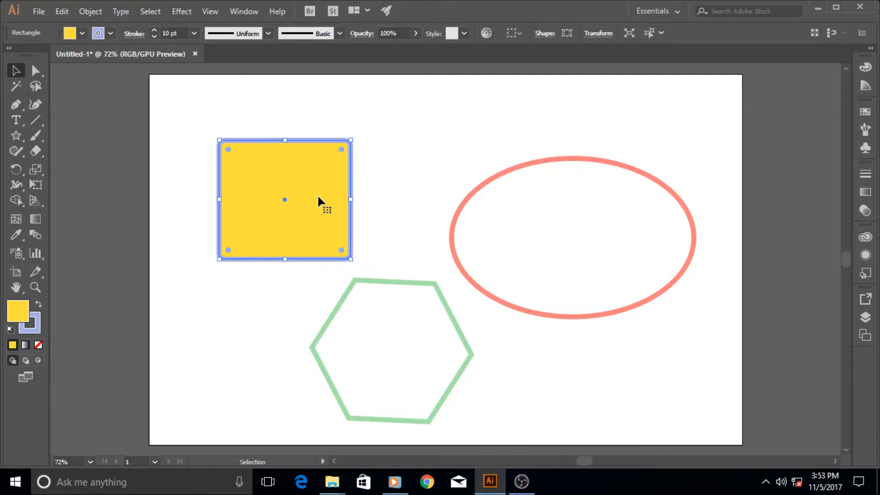
{"action": "mouse_move", "coordinate": [314, 181]}
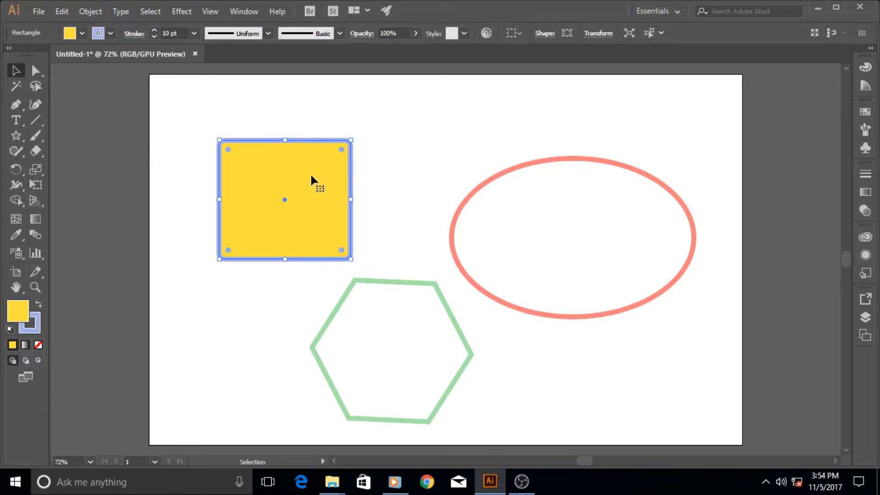
{"action": "mouse_move", "coordinate": [352, 166]}
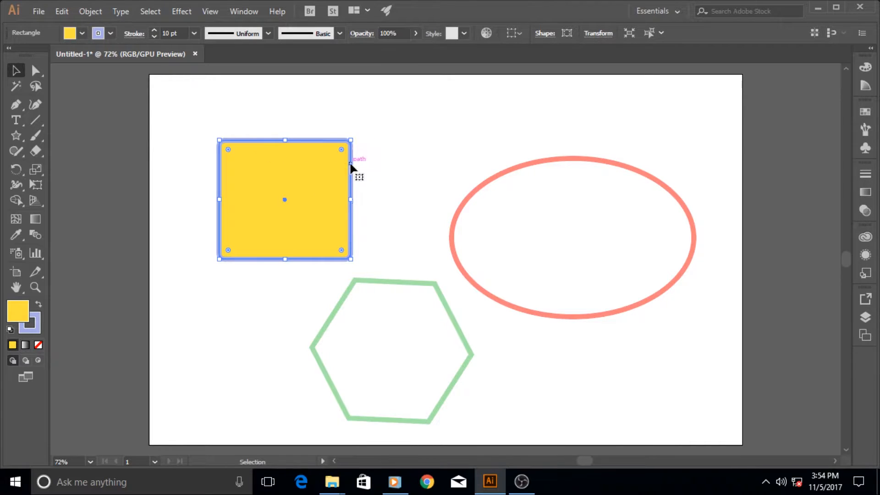
{"action": "mouse_move", "coordinate": [383, 150]}
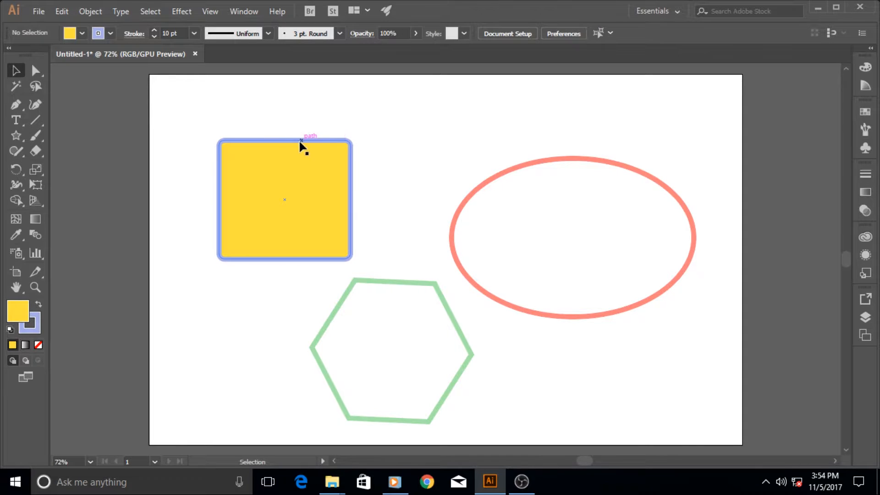
{"action": "mouse_move", "coordinate": [338, 266]}
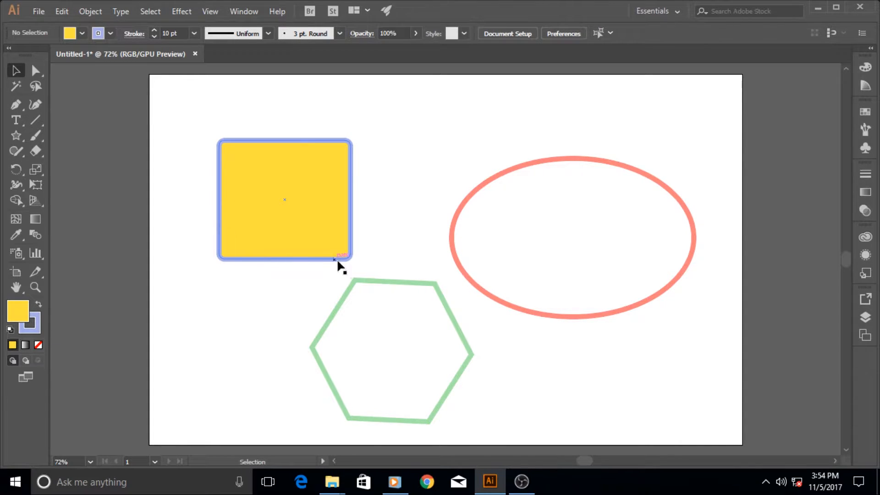
{"action": "left_click", "coordinate": [284, 198]}
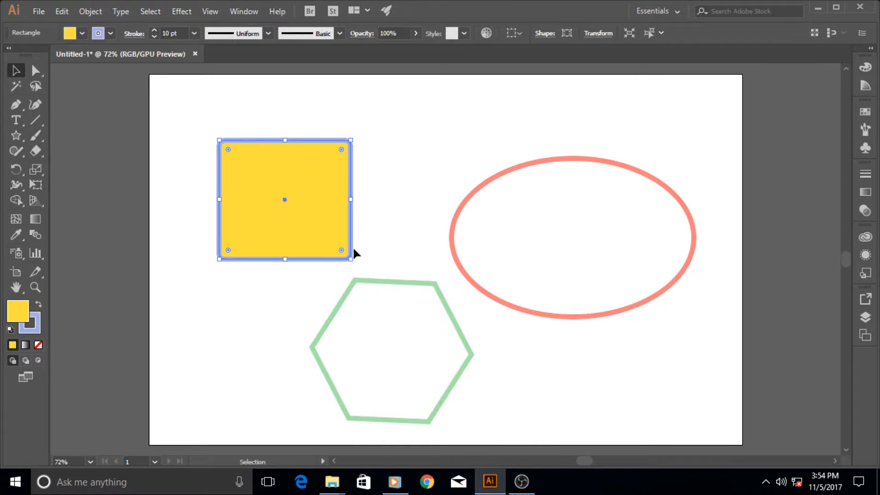
{"action": "mouse_move", "coordinate": [354, 154]}
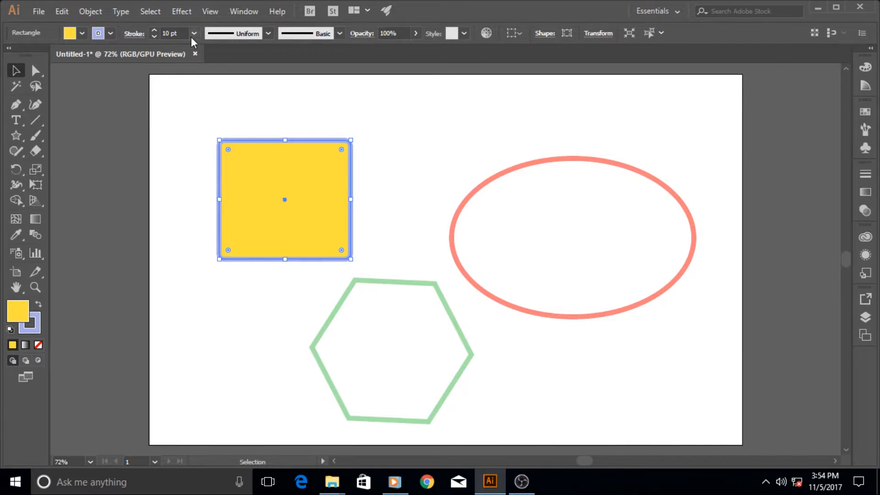
{"action": "left_click", "coordinate": [194, 33]}
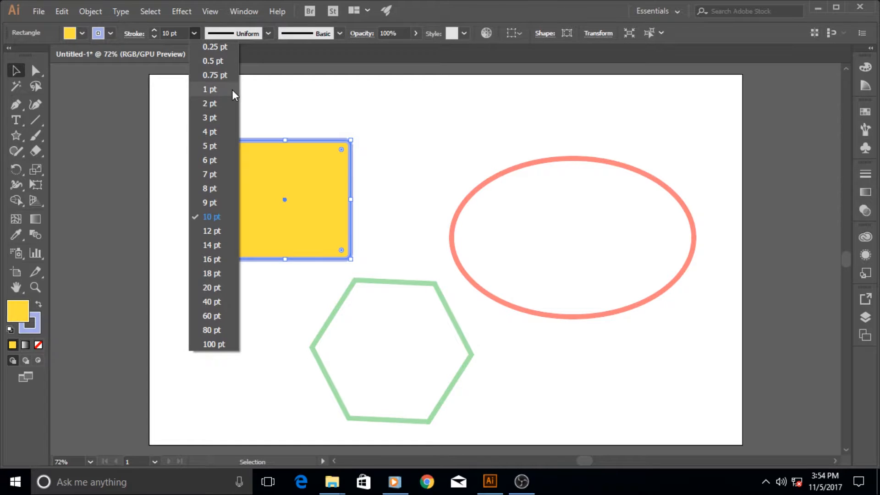
{"action": "left_click", "coordinate": [209, 89]}
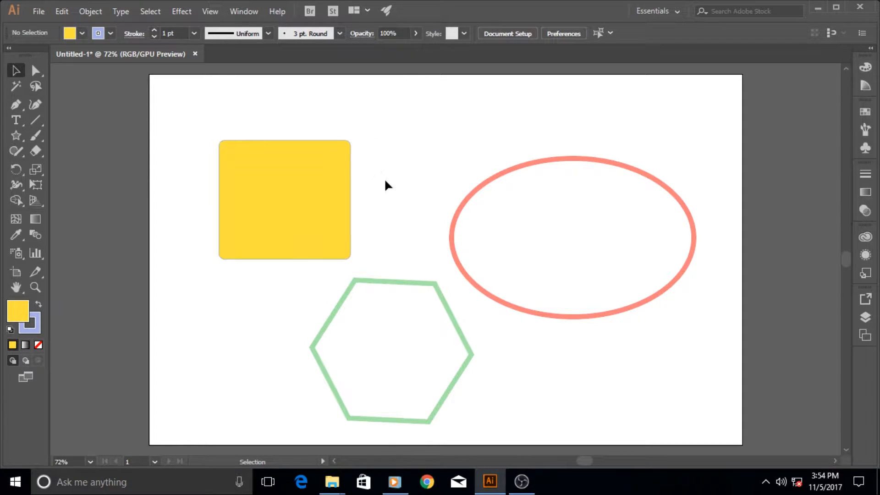
{"action": "mouse_move", "coordinate": [369, 177]}
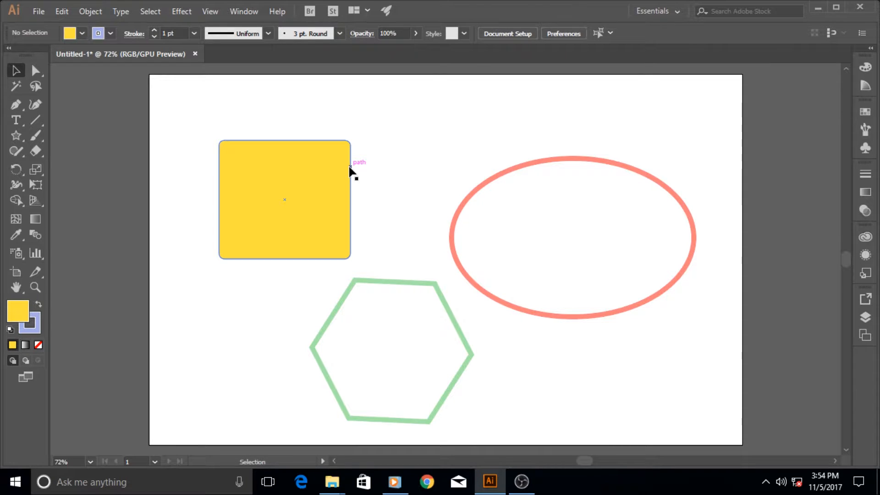
{"action": "left_click", "coordinate": [194, 33]}
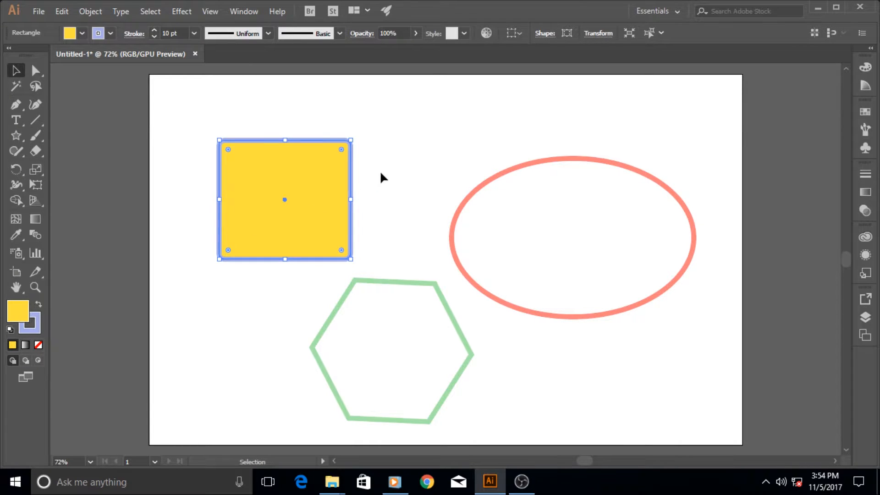
Clear the selection so the yellow square shows its restored 10 pt blue outline
{"action": "left_click", "coordinate": [381, 179]}
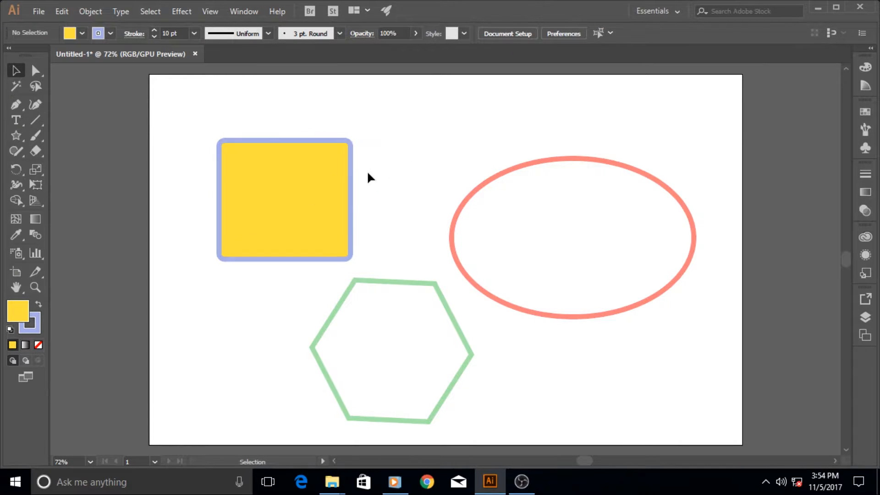
{"action": "mouse_move", "coordinate": [352, 201]}
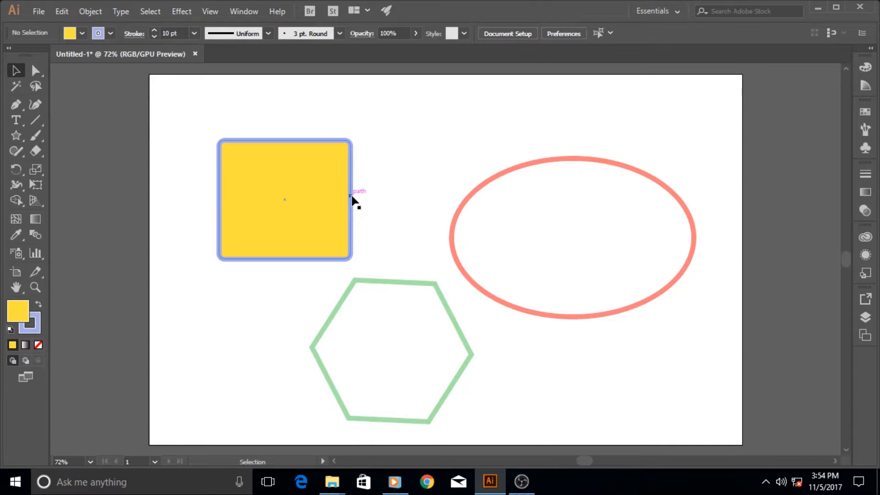
{"action": "mouse_move", "coordinate": [460, 212]}
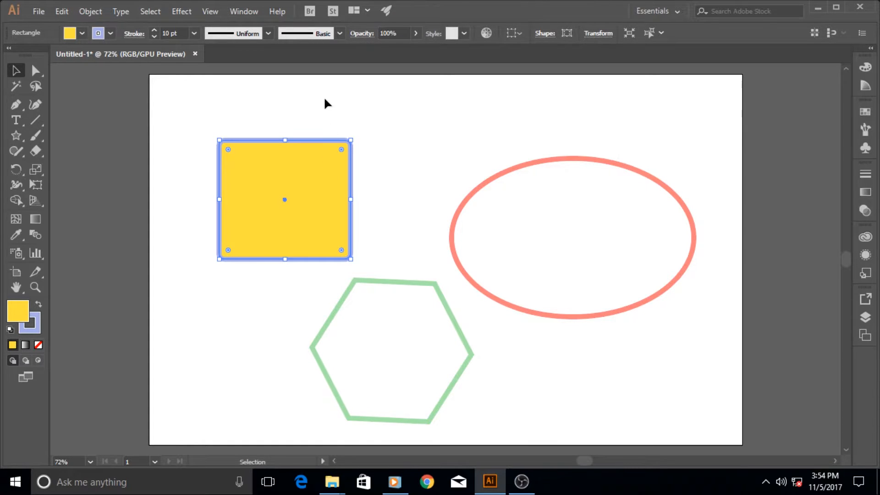
{"action": "mouse_move", "coordinate": [349, 182]}
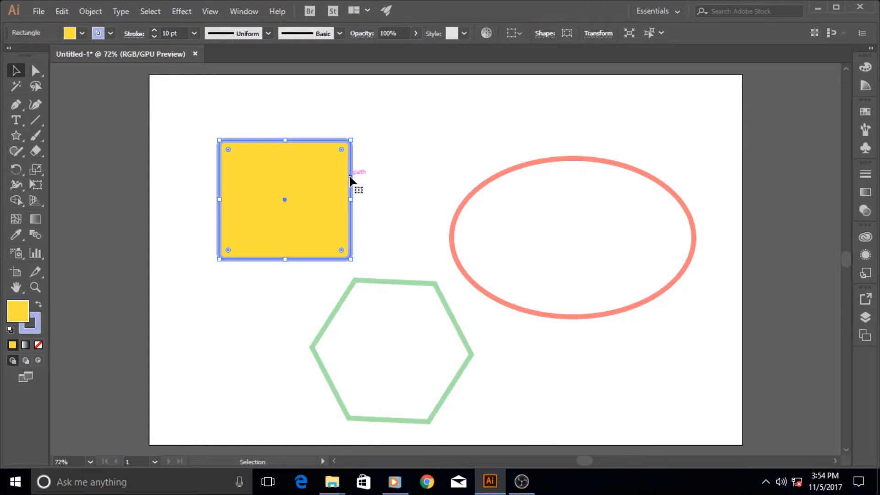
{"action": "mouse_move", "coordinate": [351, 166]}
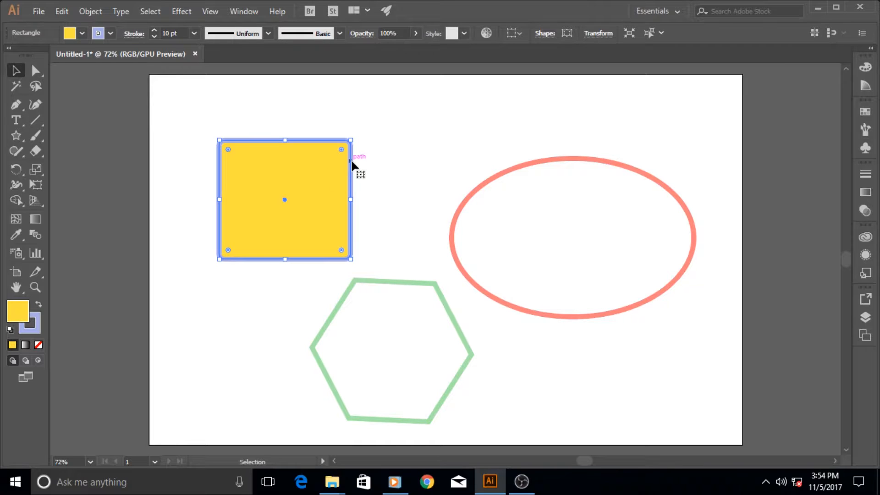
{"action": "mouse_move", "coordinate": [414, 173]}
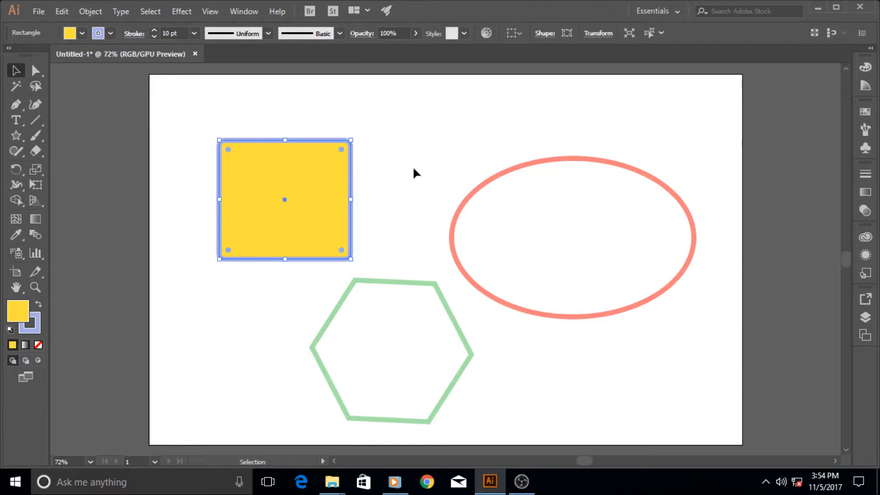
{"action": "mouse_move", "coordinate": [359, 179]}
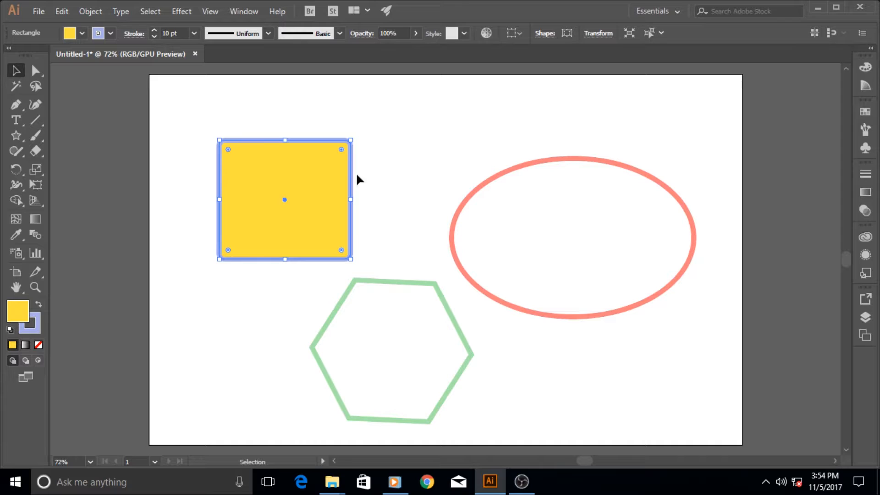
{"action": "mouse_move", "coordinate": [385, 163]}
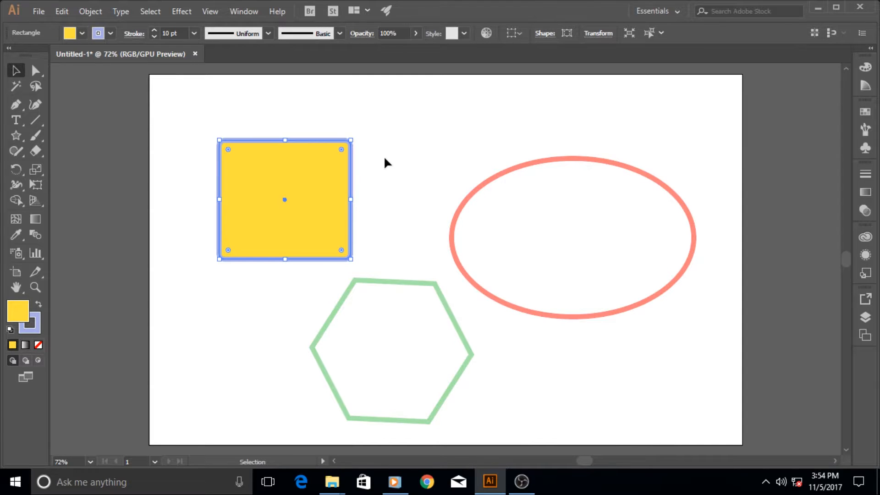
{"action": "mouse_move", "coordinate": [391, 148]}
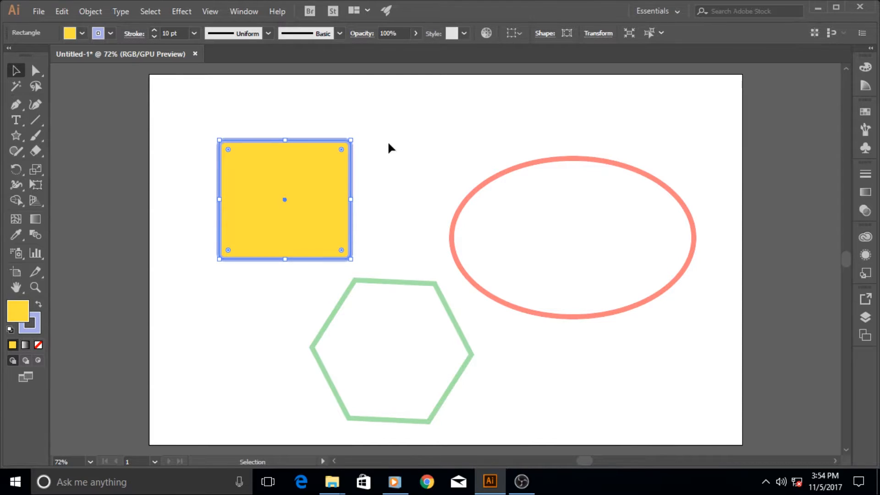
{"action": "mouse_move", "coordinate": [348, 139]}
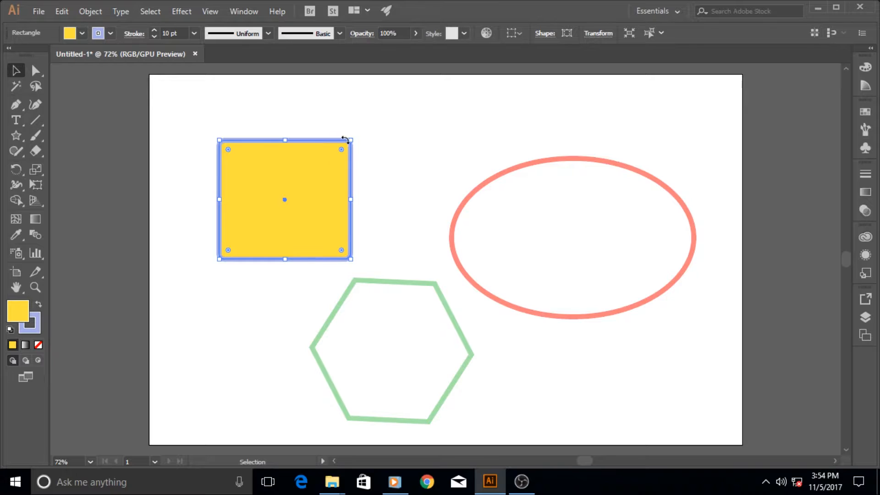
{"action": "mouse_move", "coordinate": [369, 171]}
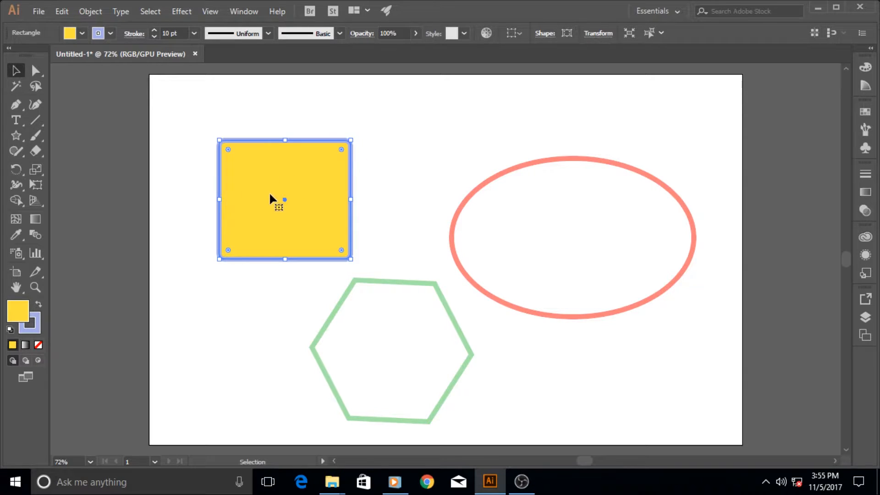
{"action": "mouse_move", "coordinate": [418, 214]}
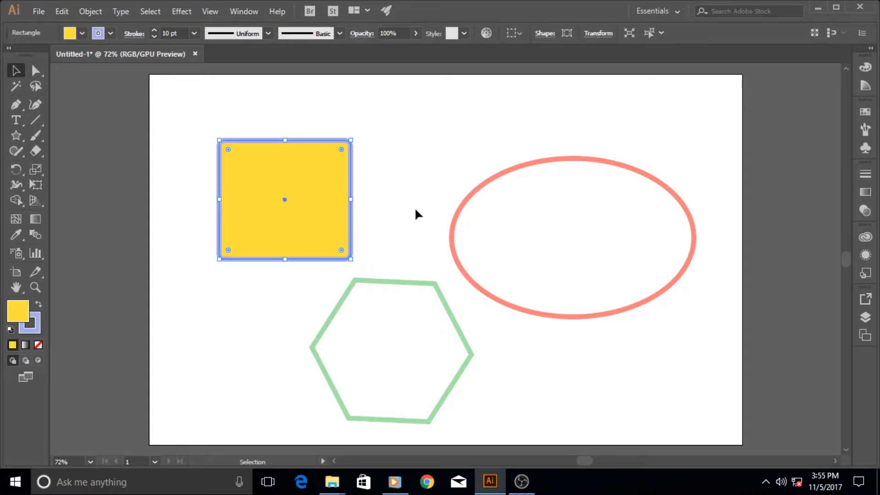
{"action": "mouse_move", "coordinate": [420, 191]}
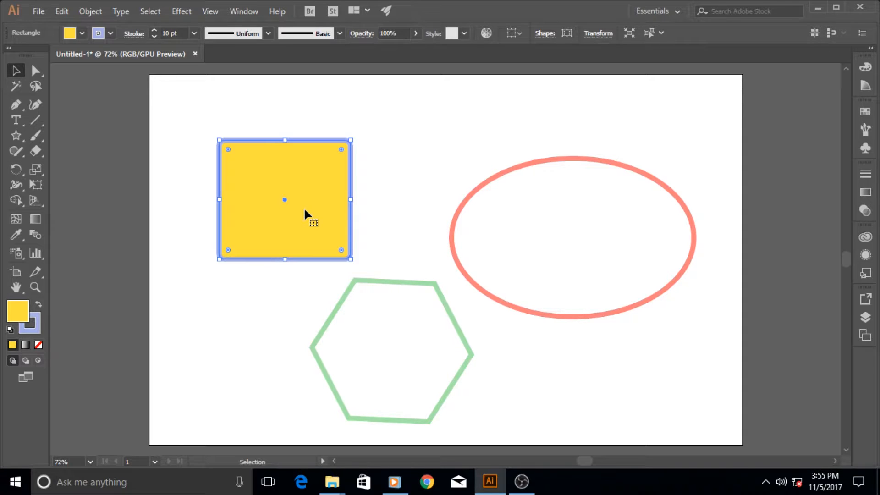
{"action": "mouse_move", "coordinate": [390, 173]}
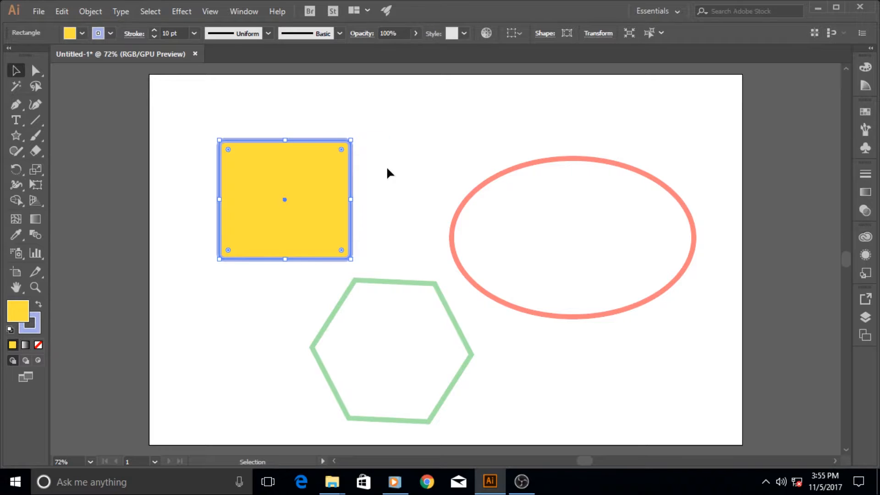
{"action": "mouse_move", "coordinate": [175, 199]}
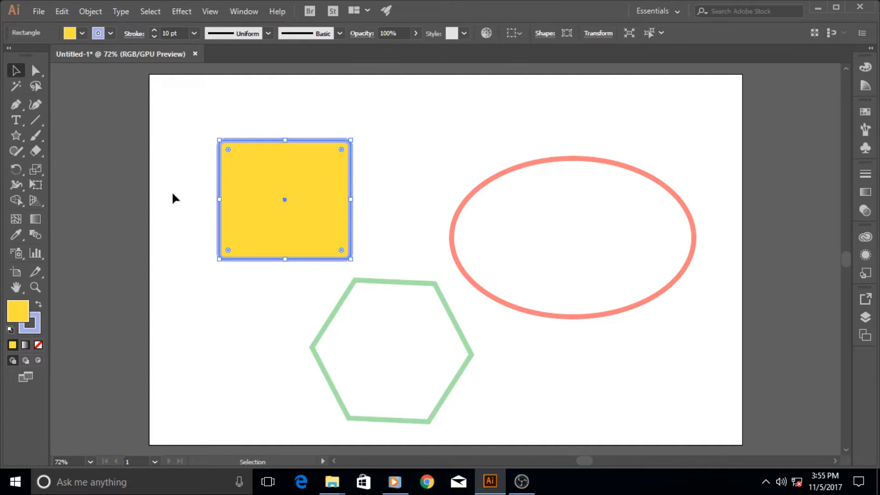
{"action": "mouse_move", "coordinate": [261, 165]}
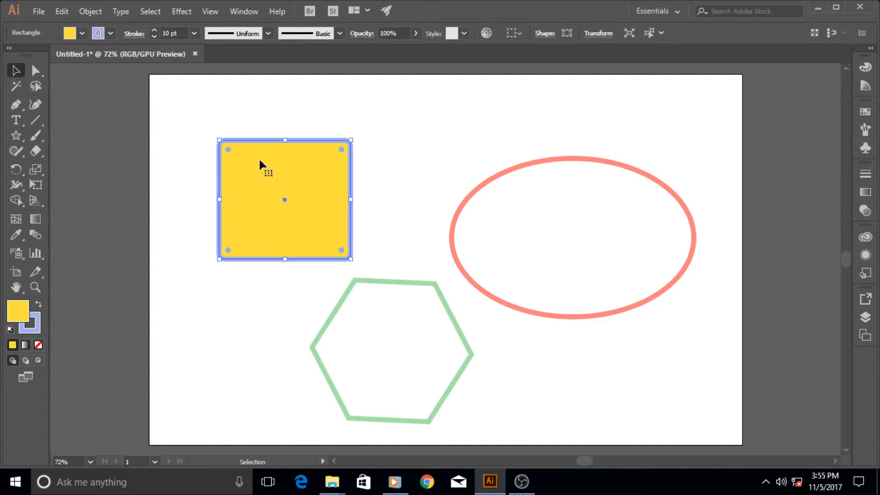
{"action": "mouse_move", "coordinate": [207, 184]}
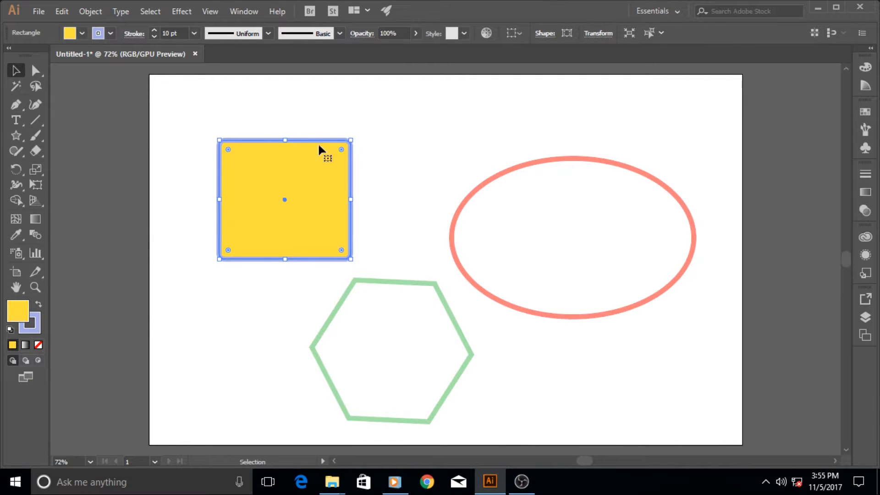
Fill the square red from the Swatches panel (after trying blue) and deselect it
{"action": "left_click", "coordinate": [866, 111]}
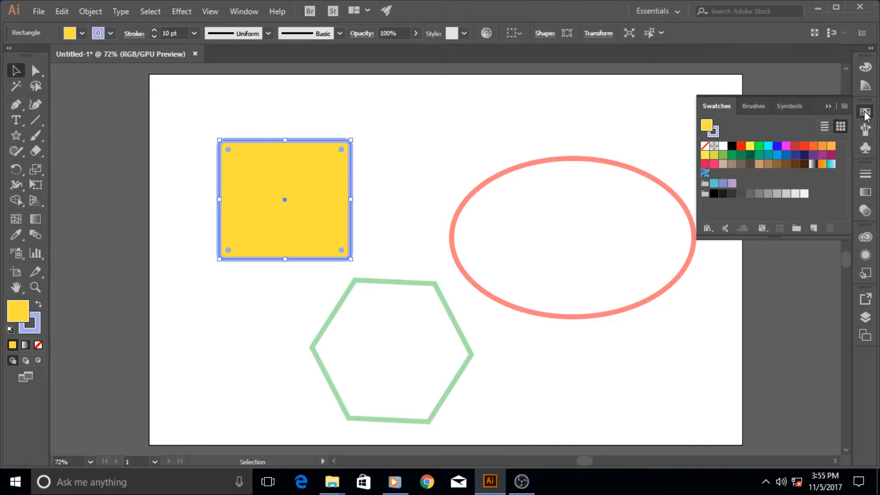
{"action": "mouse_move", "coordinate": [864, 67]}
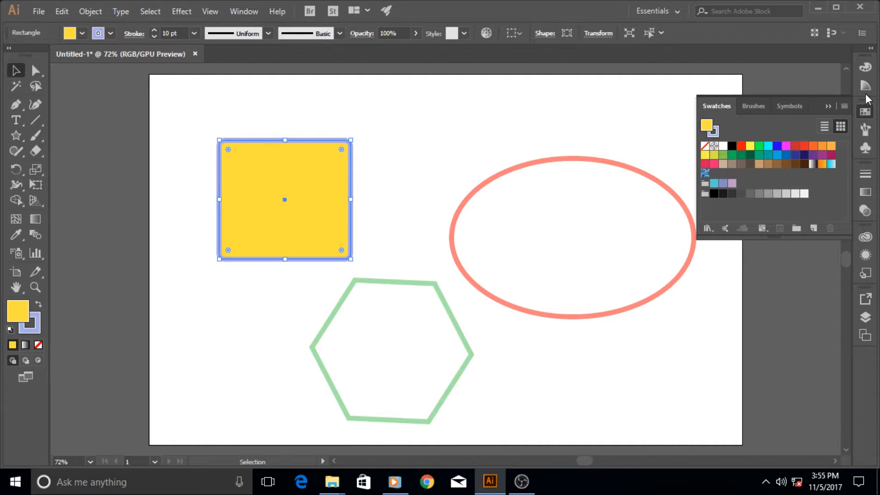
{"action": "mouse_move", "coordinate": [865, 129]}
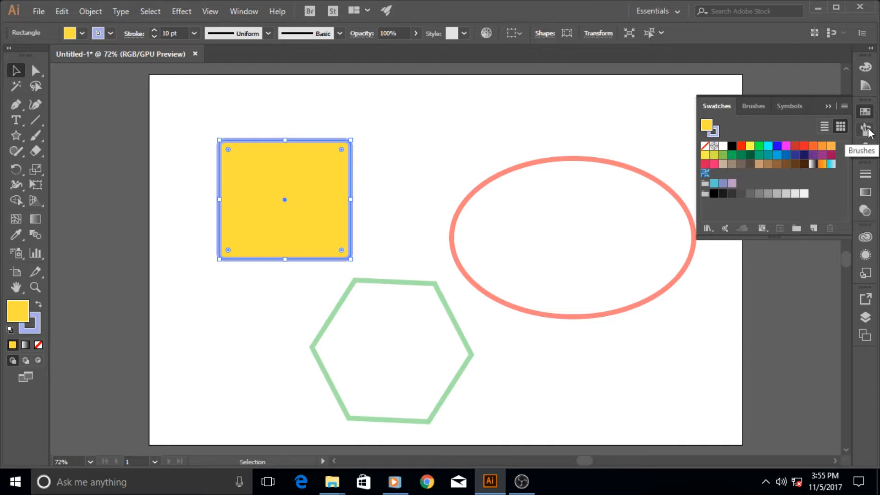
{"action": "mouse_move", "coordinate": [317, 185]}
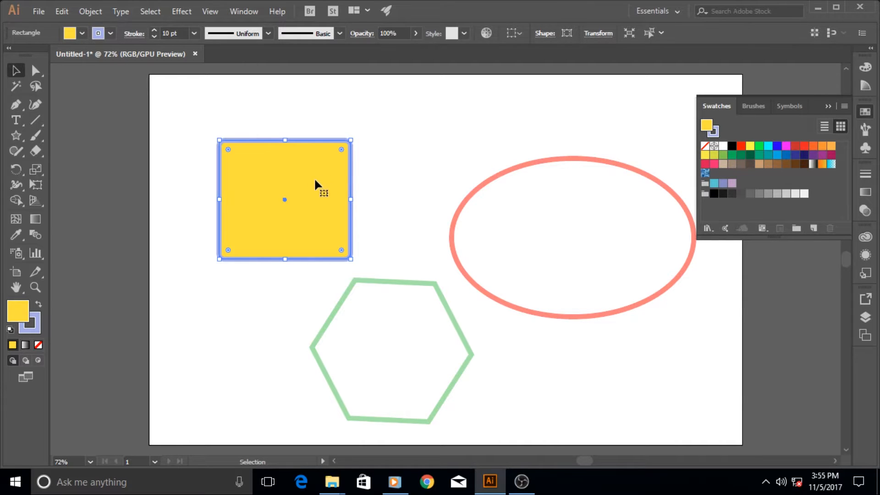
{"action": "mouse_move", "coordinate": [784, 179]}
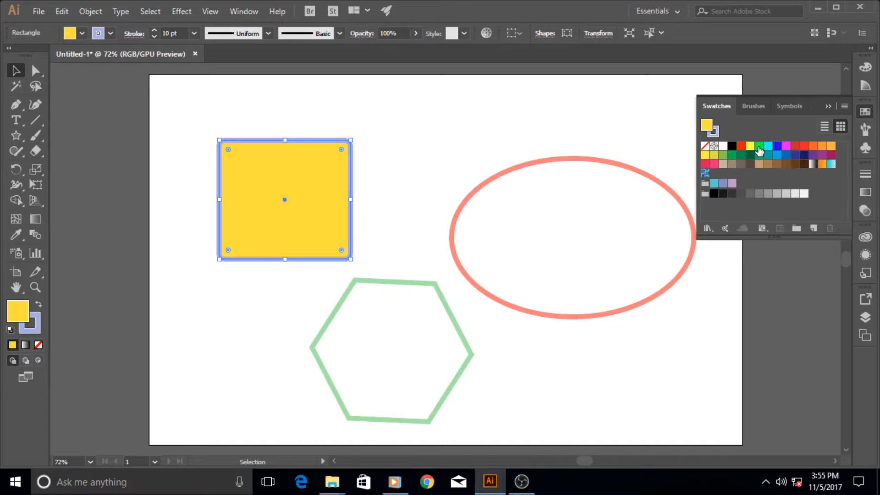
{"action": "left_click", "coordinate": [776, 146]}
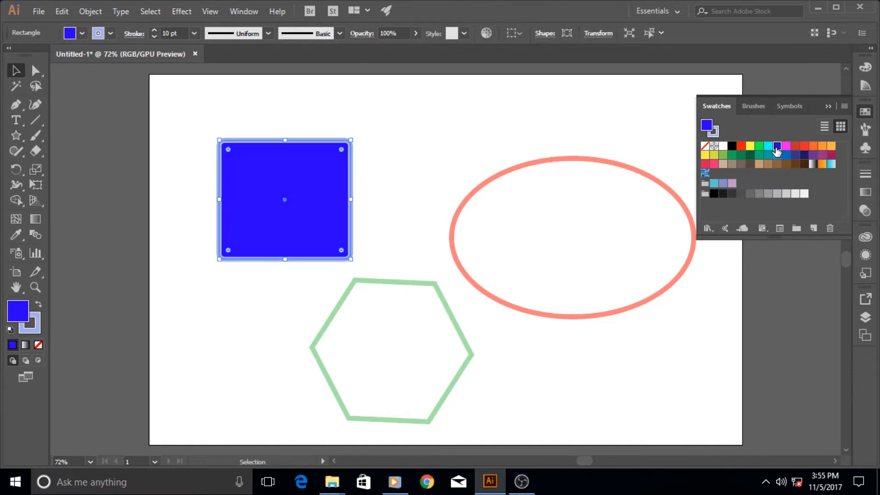
{"action": "left_click", "coordinate": [796, 145]}
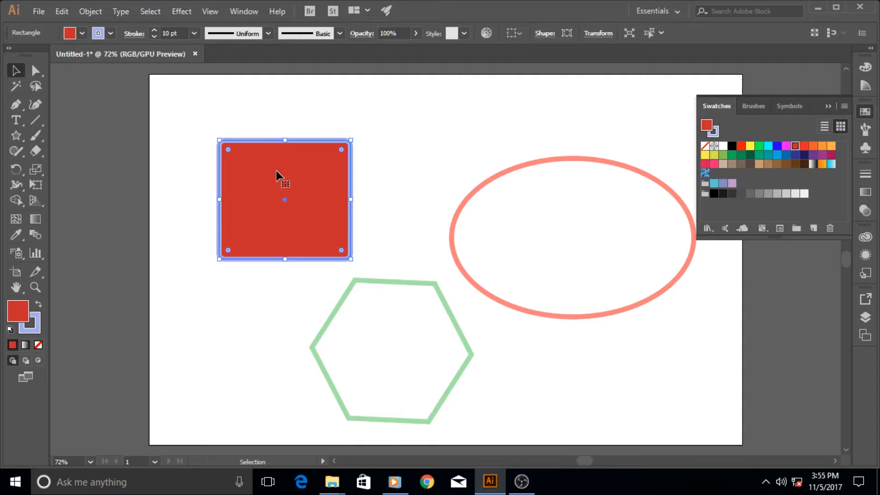
{"action": "mouse_move", "coordinate": [220, 175]}
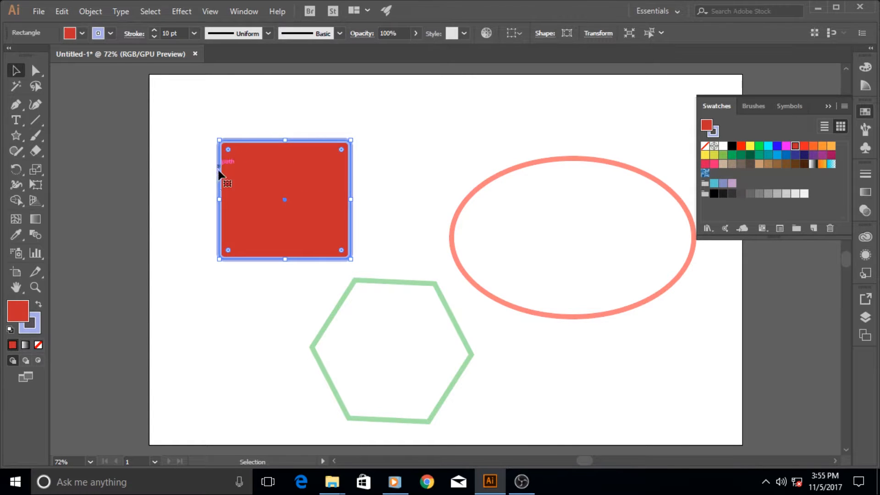
{"action": "mouse_move", "coordinate": [623, 140]}
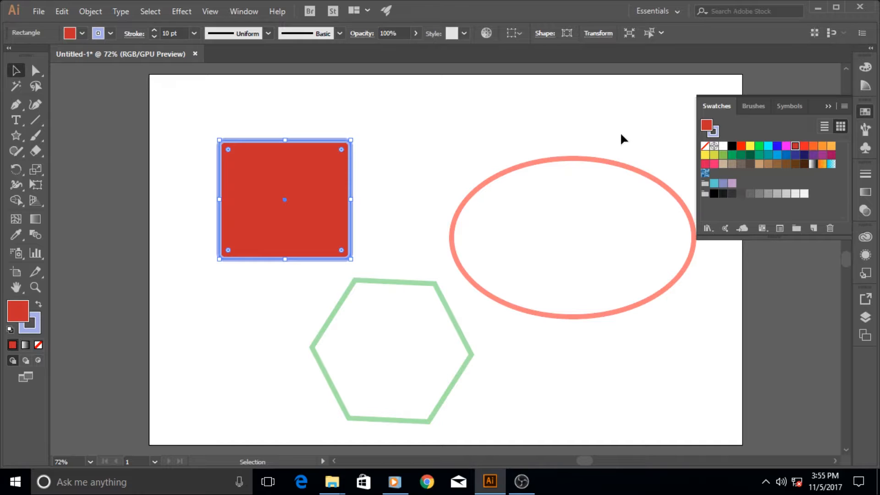
{"action": "mouse_move", "coordinate": [364, 169]}
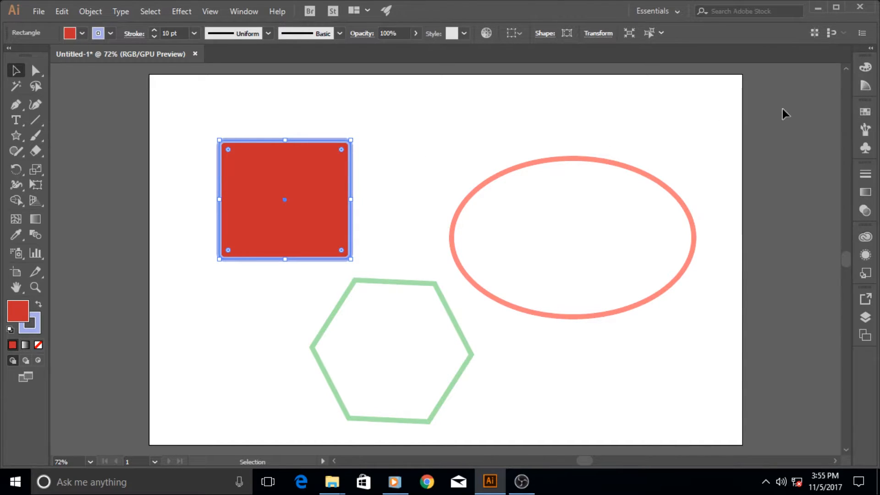
{"action": "left_click", "coordinate": [409, 165]}
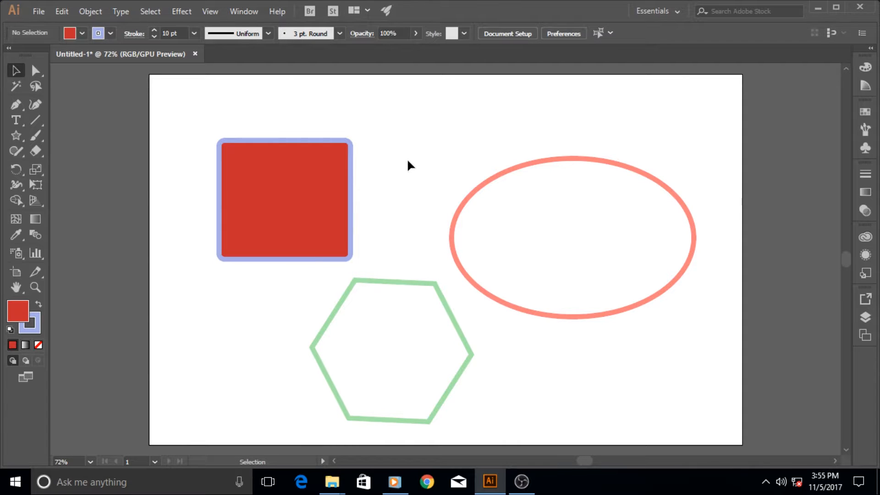
{"action": "mouse_move", "coordinate": [352, 230]}
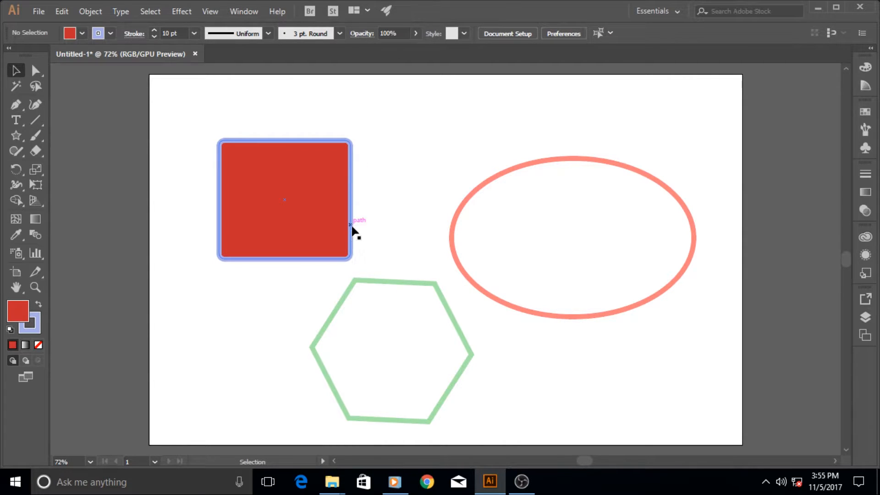
{"action": "mouse_move", "coordinate": [343, 169]}
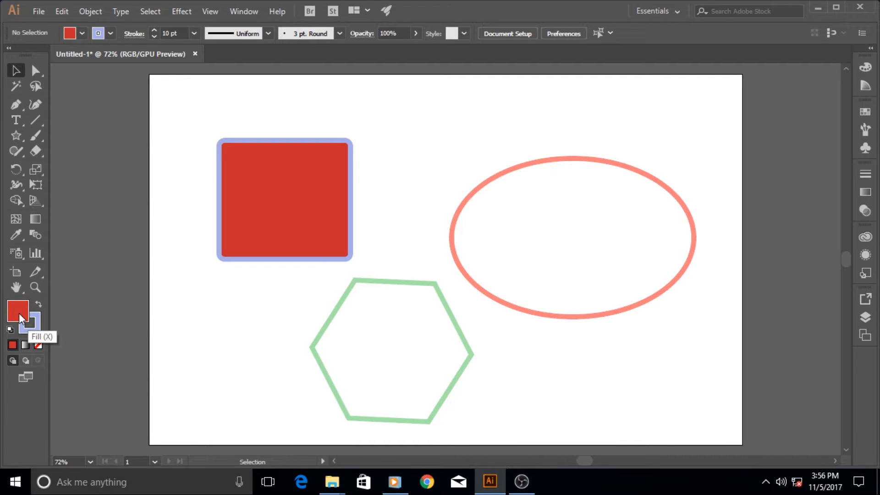
{"action": "mouse_move", "coordinate": [37, 326]}
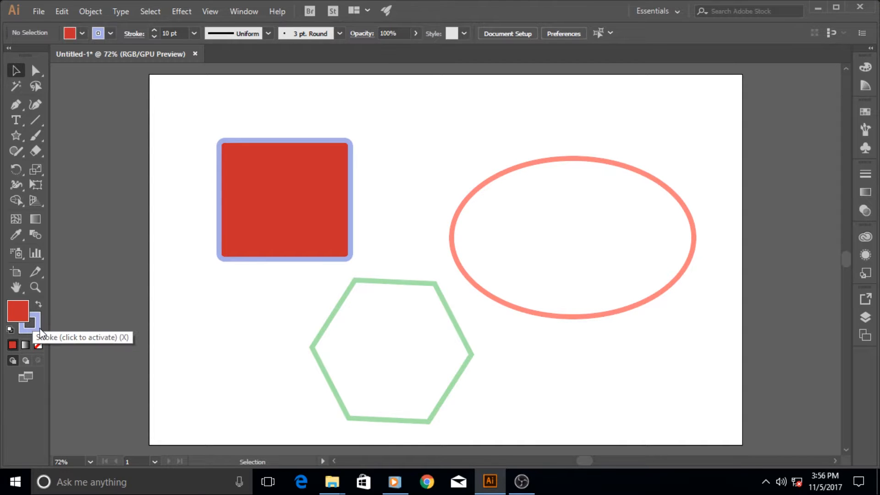
{"action": "mouse_move", "coordinate": [36, 325]}
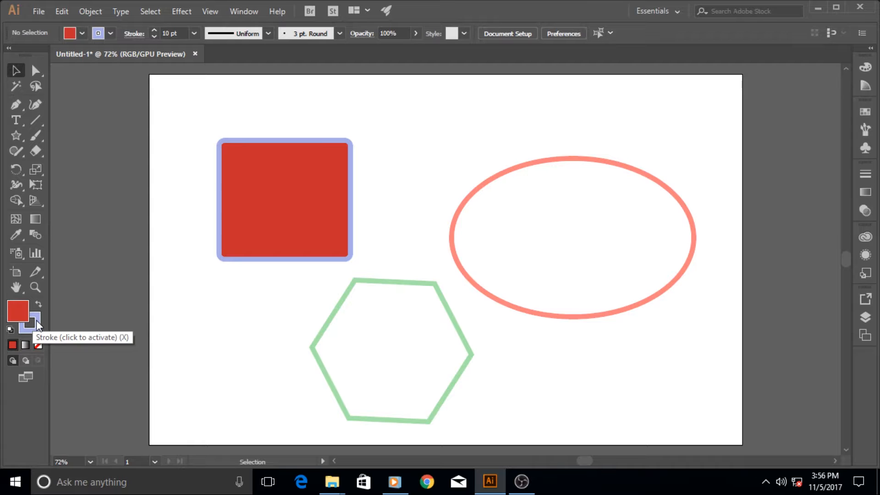
Recolour the square's outline via the Stroke swatch, trying yellow then a new colour
{"action": "left_click", "coordinate": [30, 320]}
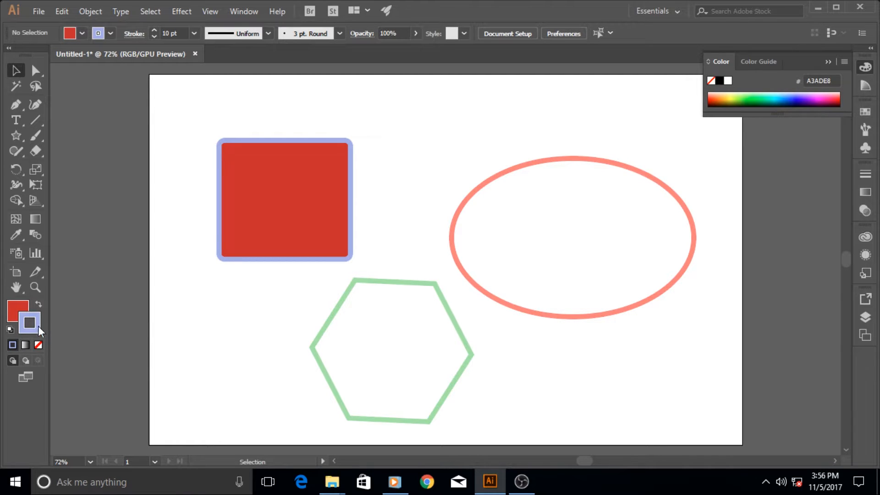
{"action": "mouse_move", "coordinate": [867, 127]}
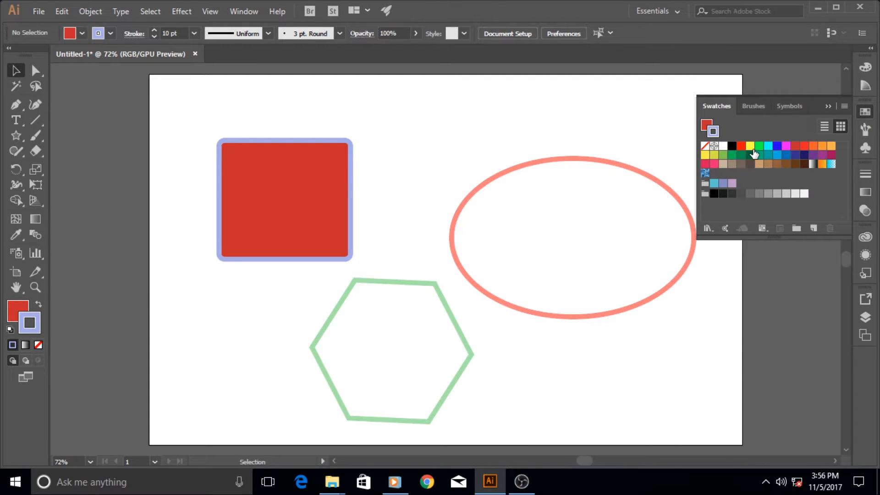
{"action": "left_click", "coordinate": [749, 146]}
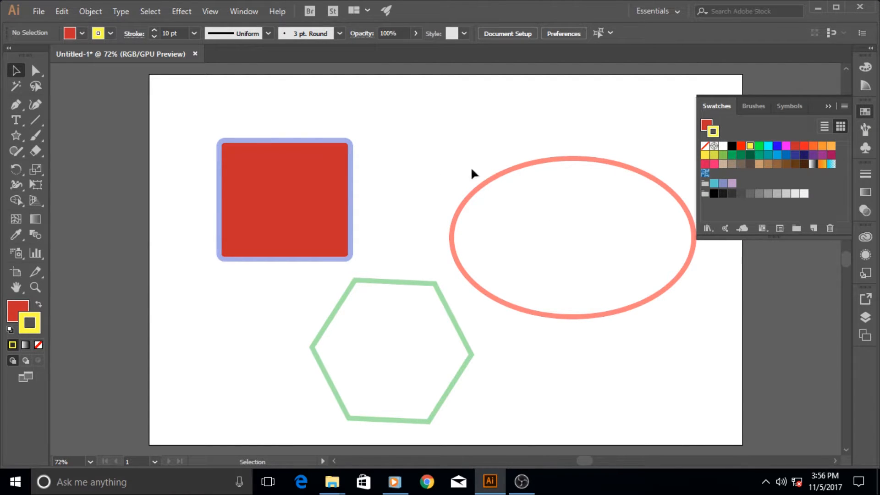
{"action": "left_click", "coordinate": [284, 199]}
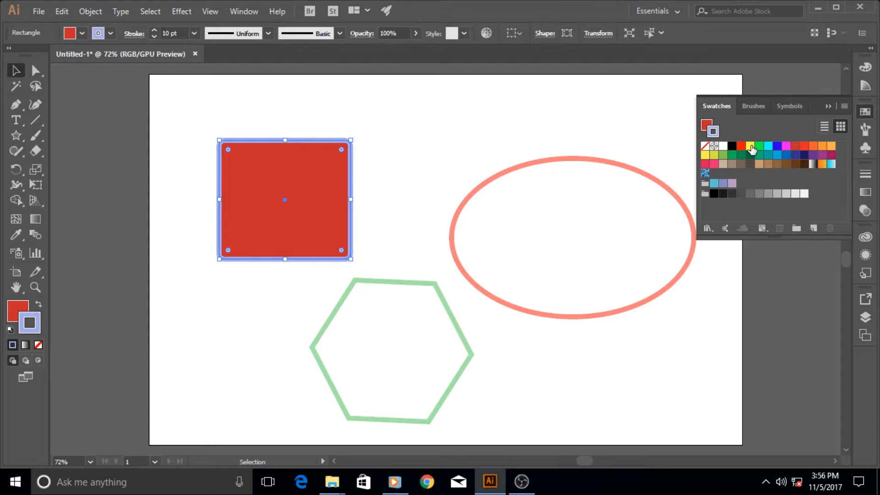
{"action": "left_click", "coordinate": [750, 146]}
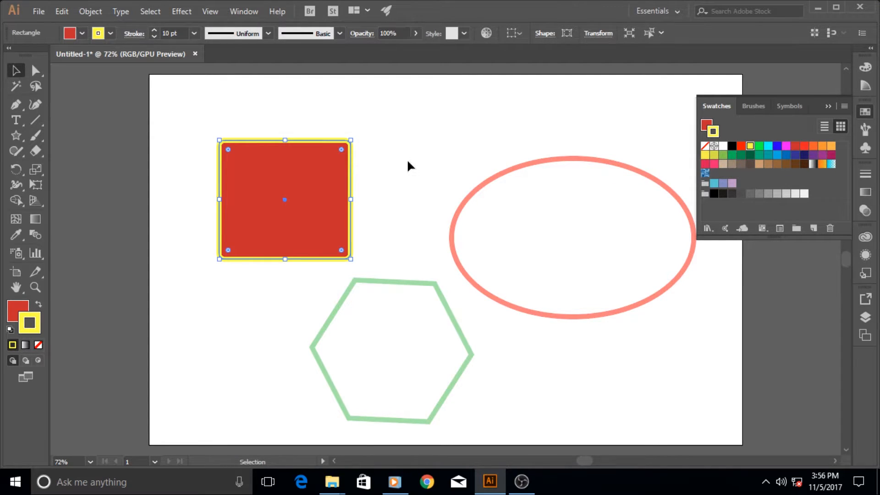
{"action": "left_click", "coordinate": [797, 149]}
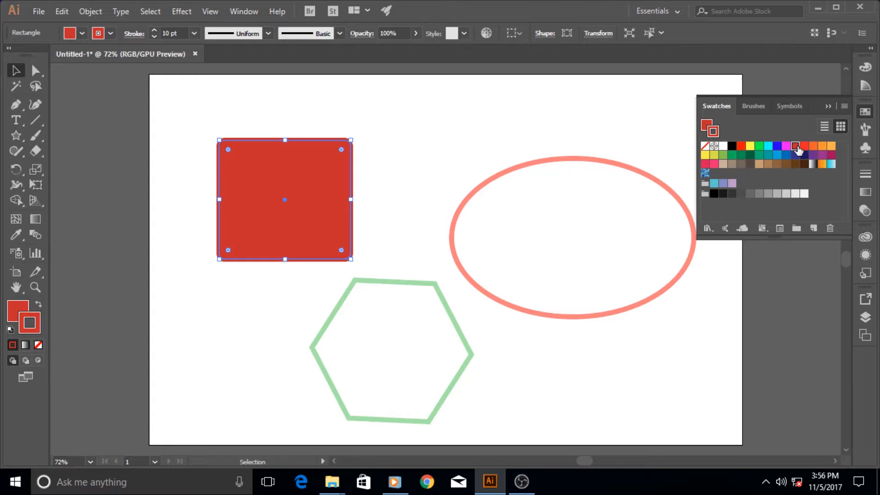
{"action": "mouse_move", "coordinate": [832, 151]}
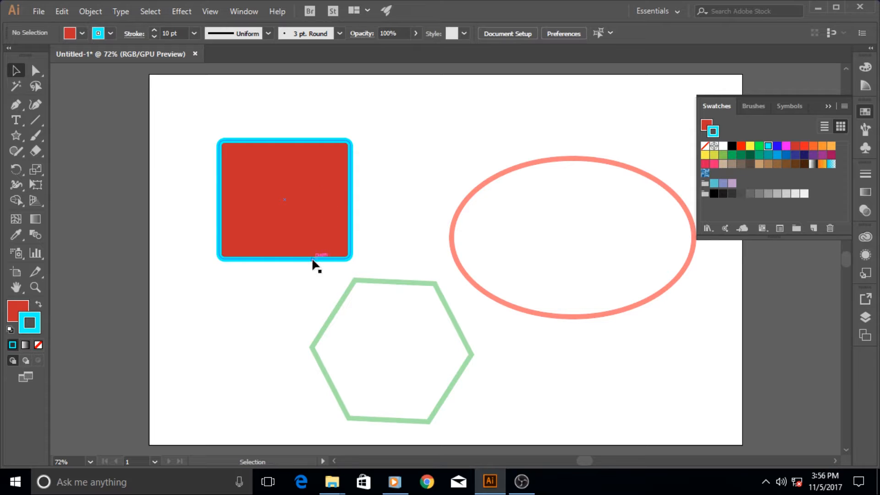
{"action": "mouse_move", "coordinate": [17, 309]}
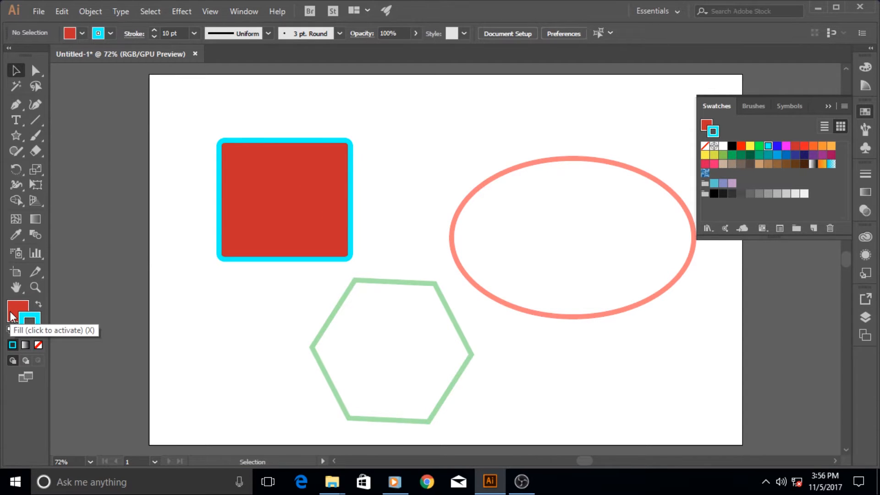
Bring up the Color panel and make the fill colour active again
{"action": "left_click", "coordinate": [11, 312]}
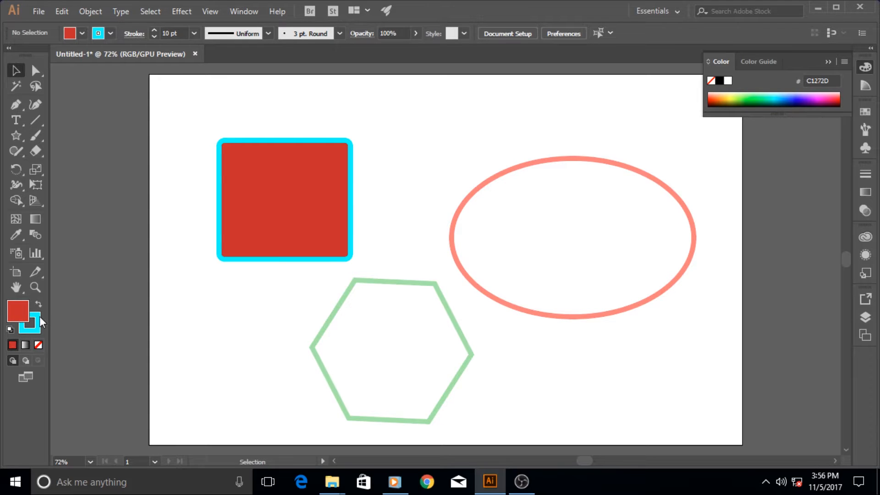
{"action": "mouse_move", "coordinate": [45, 333]}
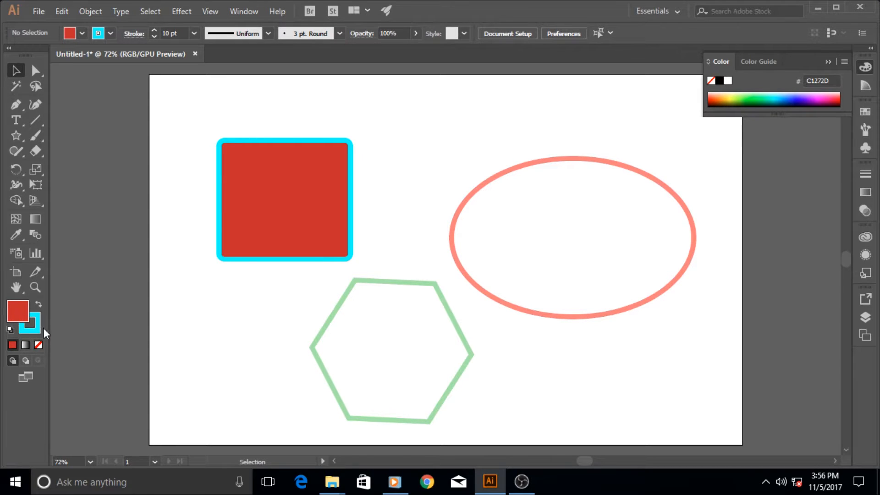
{"action": "mouse_move", "coordinate": [79, 320]}
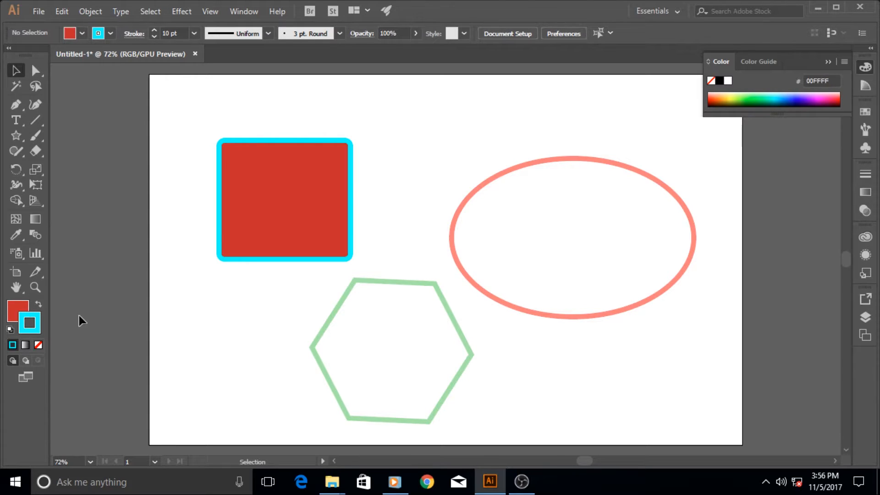
{"action": "left_click", "coordinate": [17, 312]}
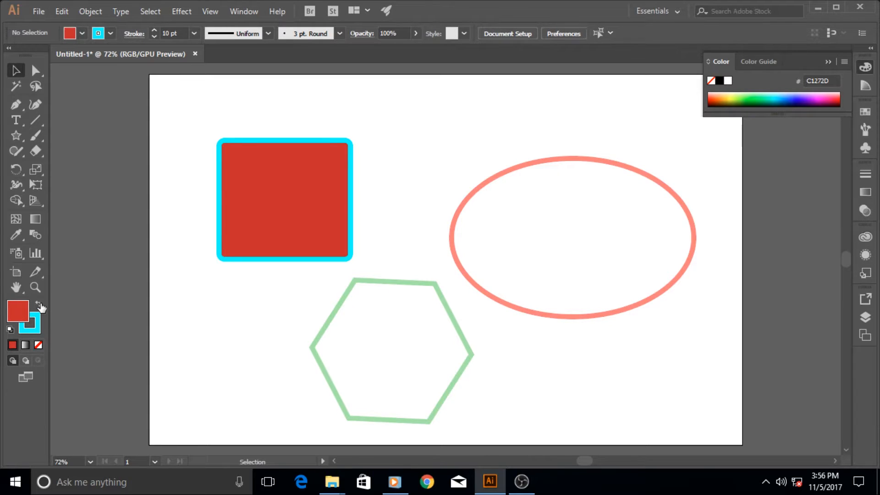
{"action": "mouse_move", "coordinate": [41, 306]}
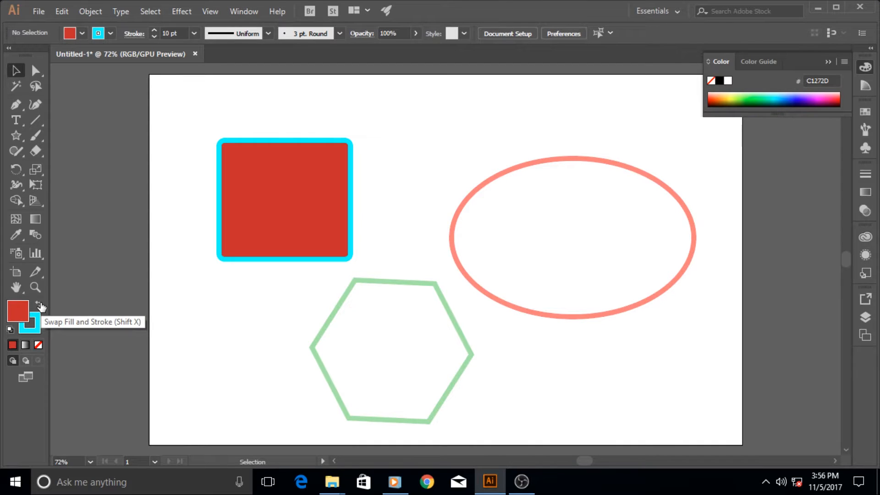
{"action": "mouse_move", "coordinate": [39, 308]}
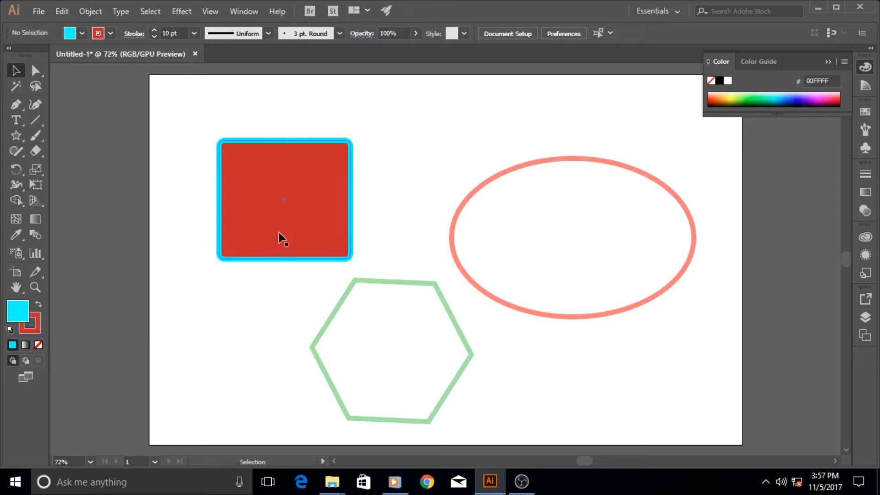
Select the square and swap its fill and outline colours twice, ending red with cyan outline
{"action": "left_click", "coordinate": [283, 236]}
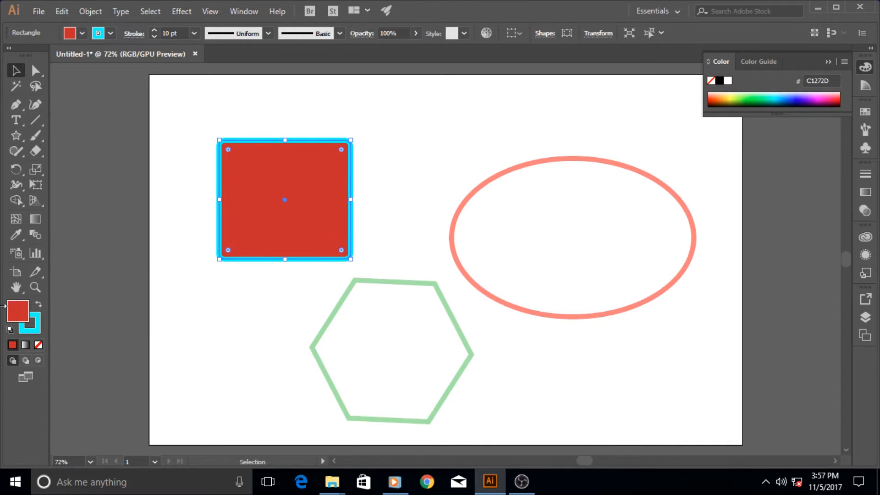
{"action": "mouse_move", "coordinate": [38, 304]}
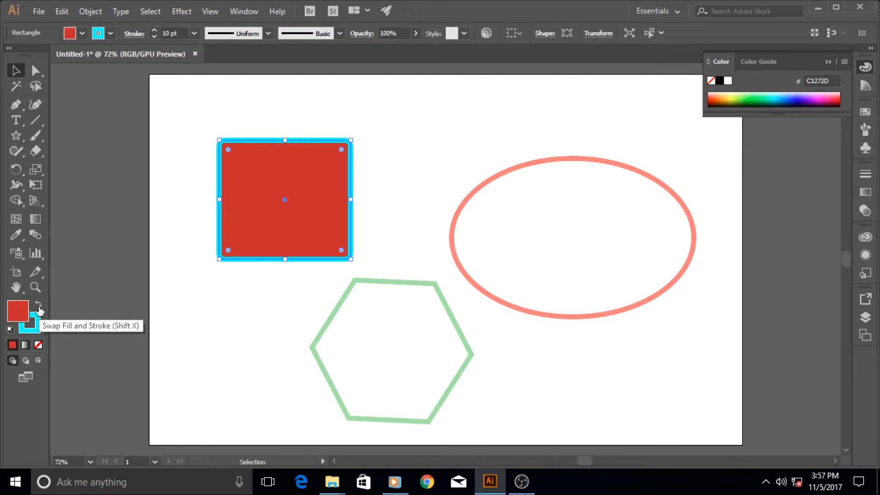
{"action": "left_click", "coordinate": [39, 305]}
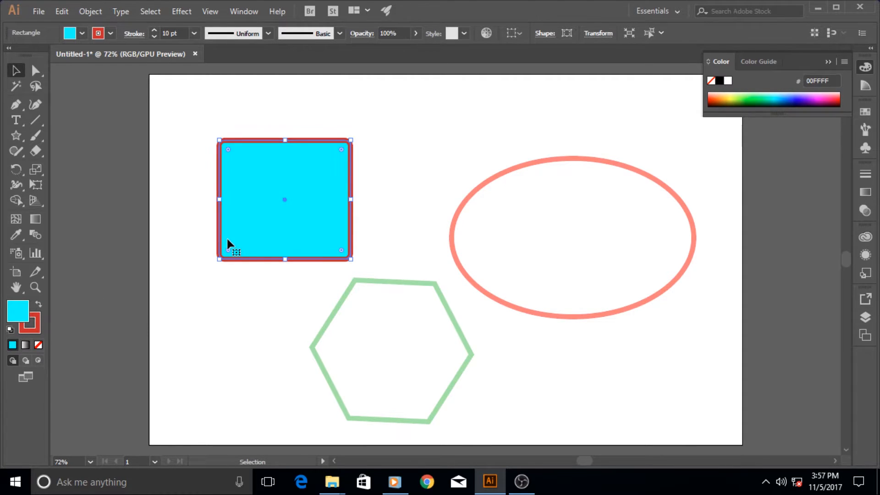
{"action": "mouse_move", "coordinate": [369, 158]}
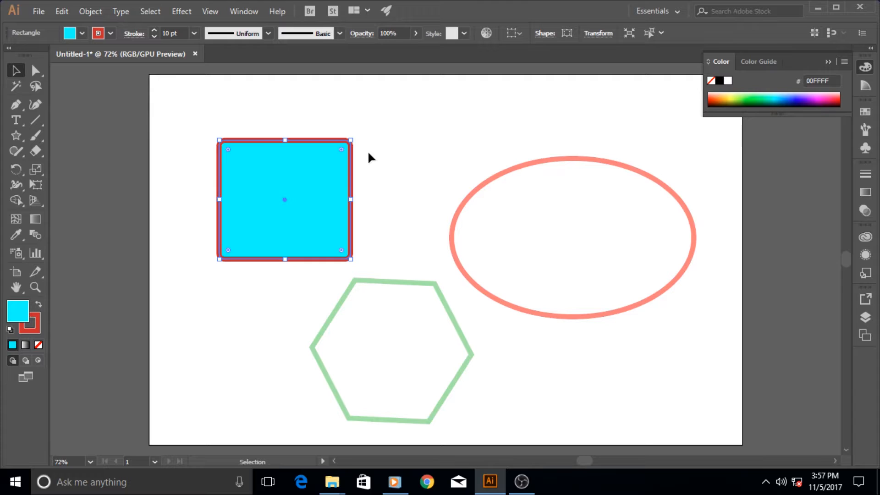
{"action": "mouse_move", "coordinate": [351, 215]}
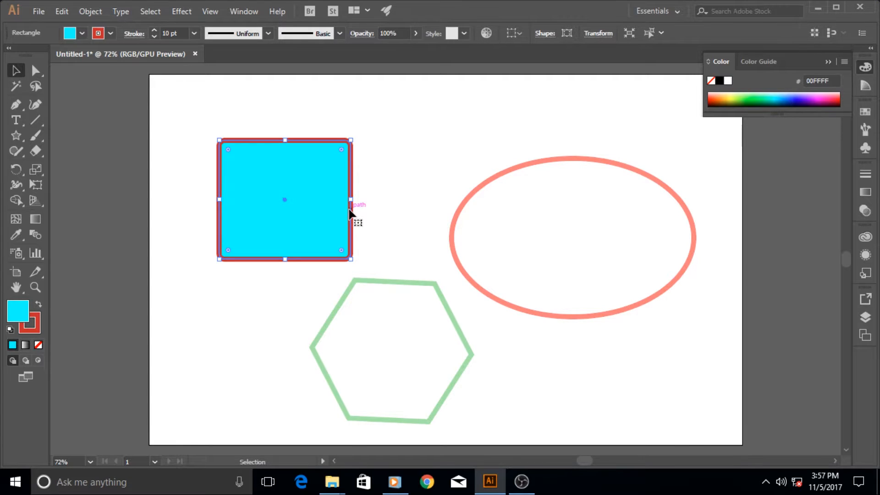
{"action": "mouse_move", "coordinate": [35, 309]}
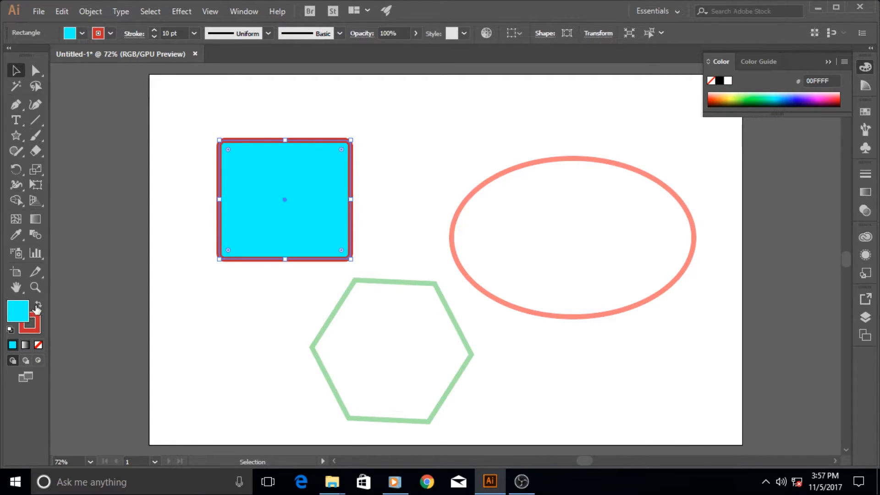
{"action": "left_click", "coordinate": [37, 303]}
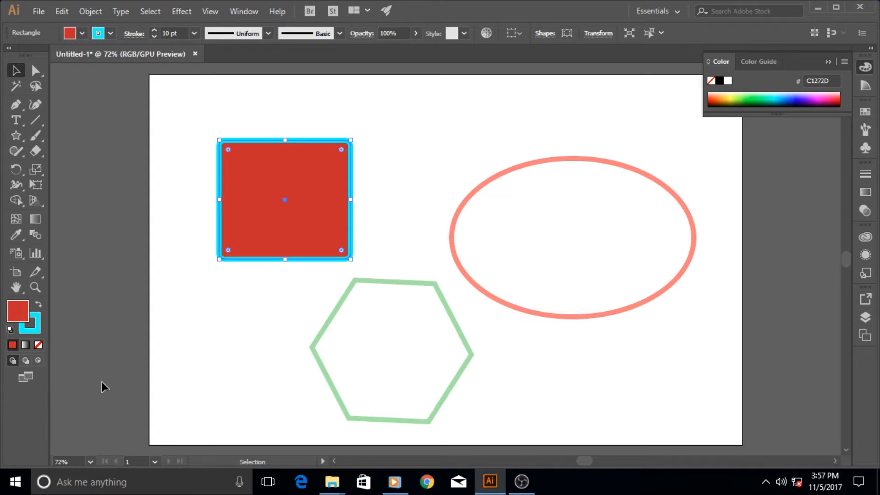
{"action": "mouse_move", "coordinate": [10, 331]}
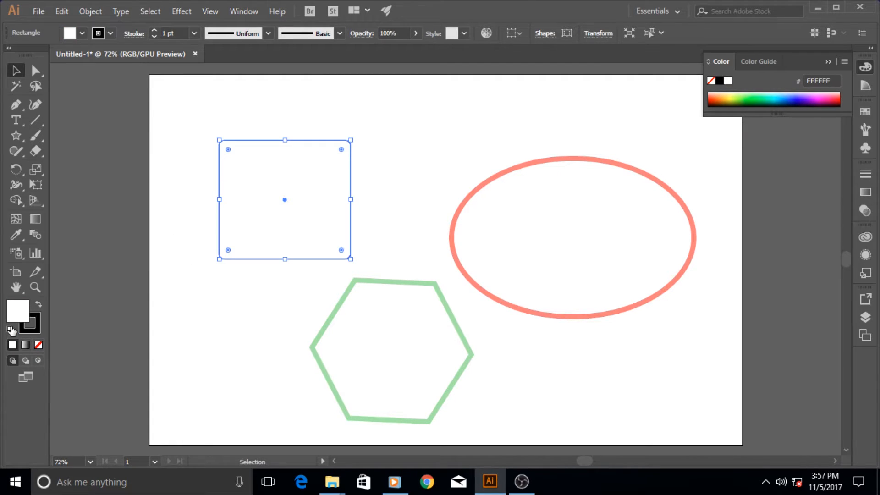
Give the white square a 10 pt black outline and deselect it
{"action": "left_click", "coordinate": [304, 185]}
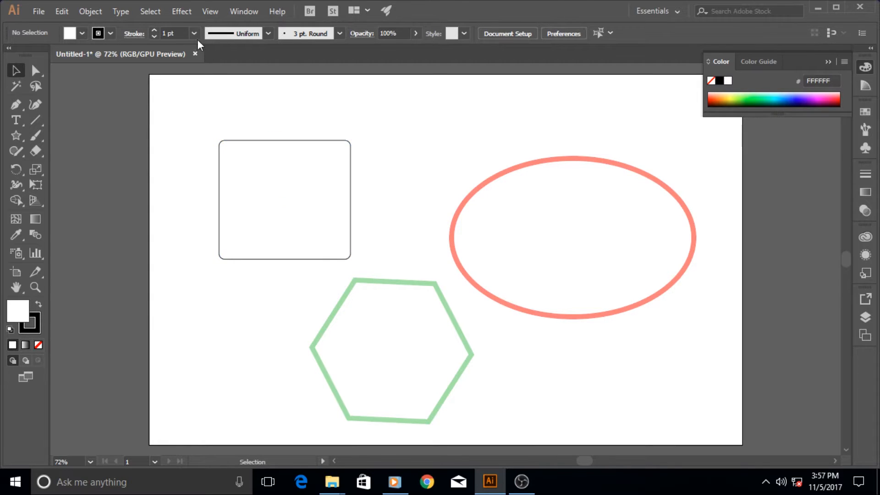
{"action": "mouse_move", "coordinate": [63, 328]}
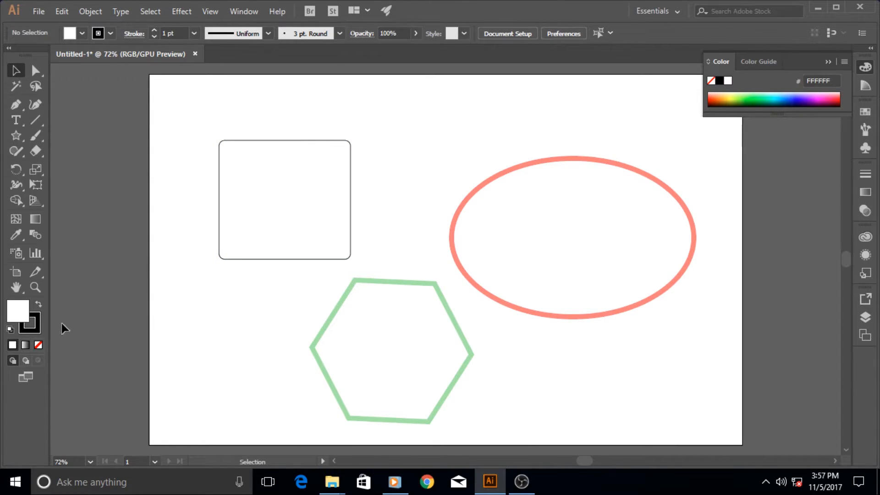
{"action": "left_click", "coordinate": [30, 321]}
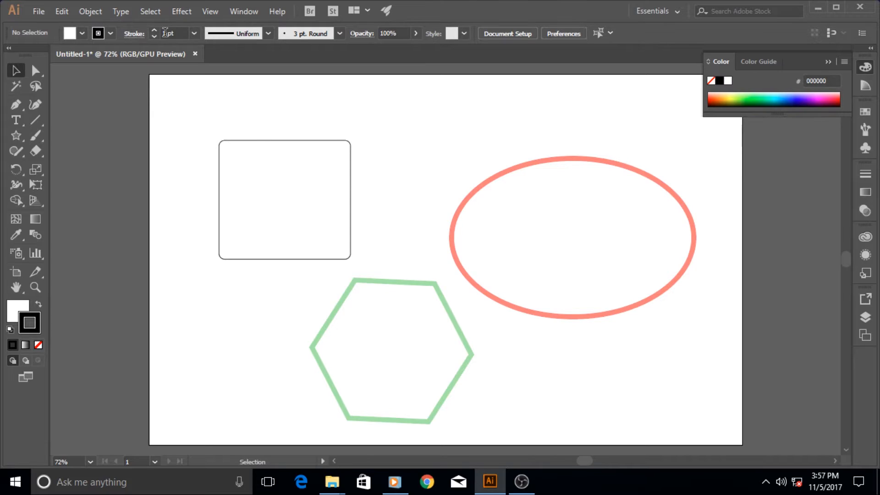
{"action": "left_click", "coordinate": [194, 33]}
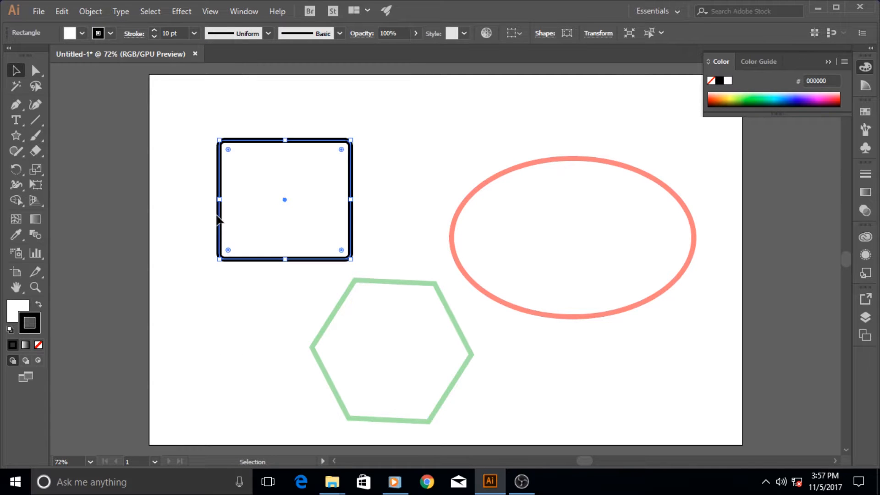
{"action": "left_click", "coordinate": [438, 159]}
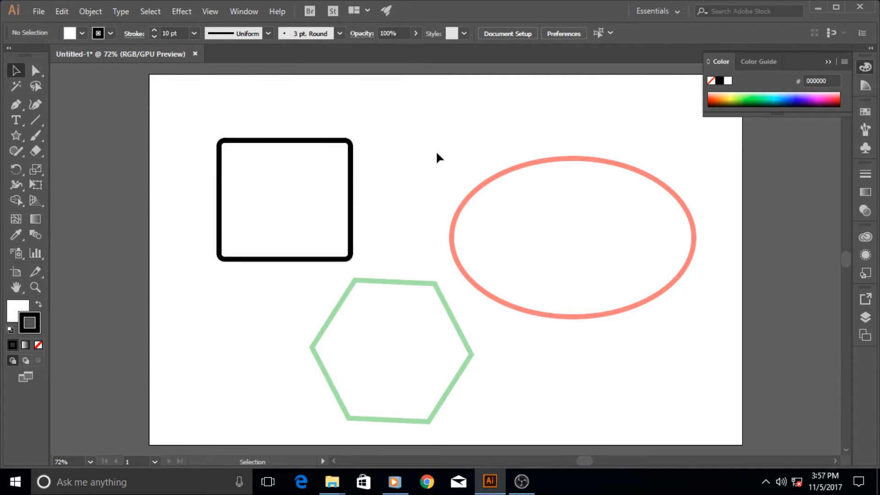
{"action": "mouse_move", "coordinate": [582, 123]}
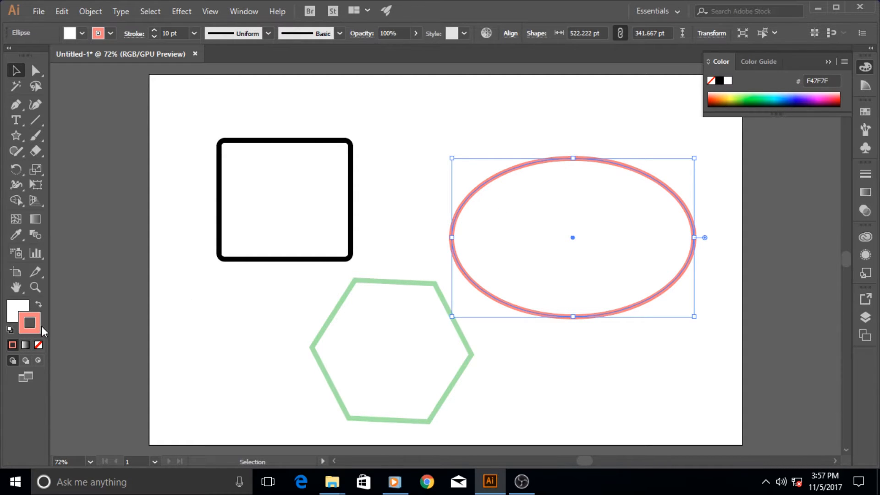
{"action": "mouse_move", "coordinate": [17, 351]}
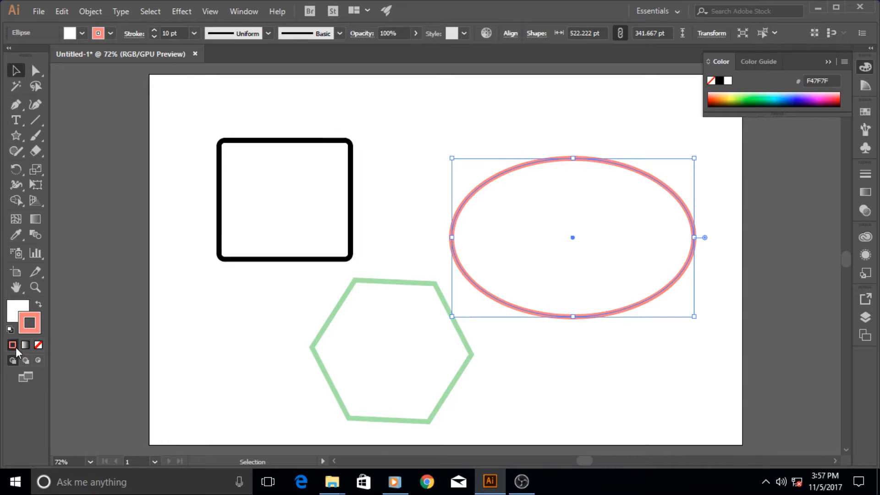
{"action": "mouse_move", "coordinate": [603, 245]}
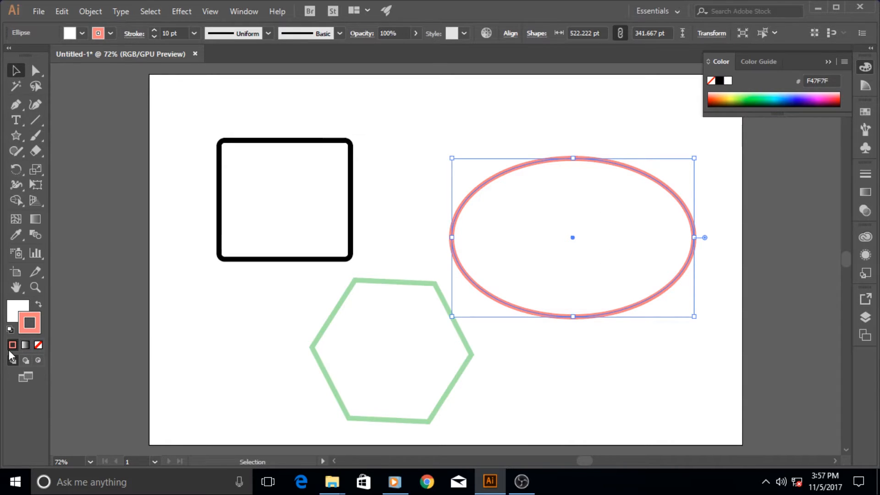
{"action": "mouse_move", "coordinate": [11, 345]}
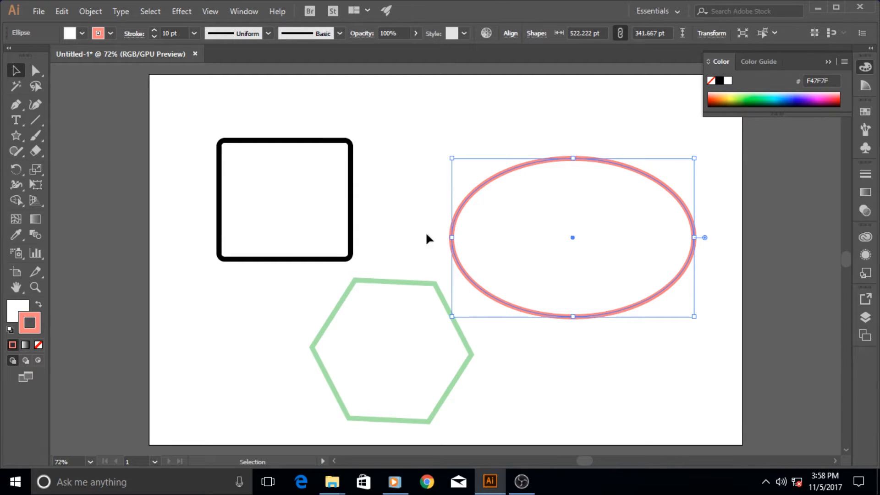
{"action": "mouse_move", "coordinate": [527, 233]}
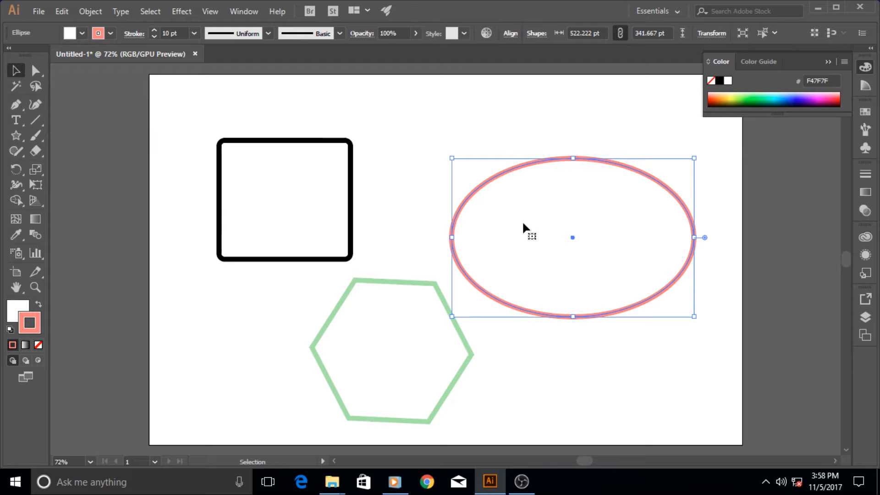
Make the ellipse's white fill active instead of its pink outline
{"action": "left_click", "coordinate": [17, 307]}
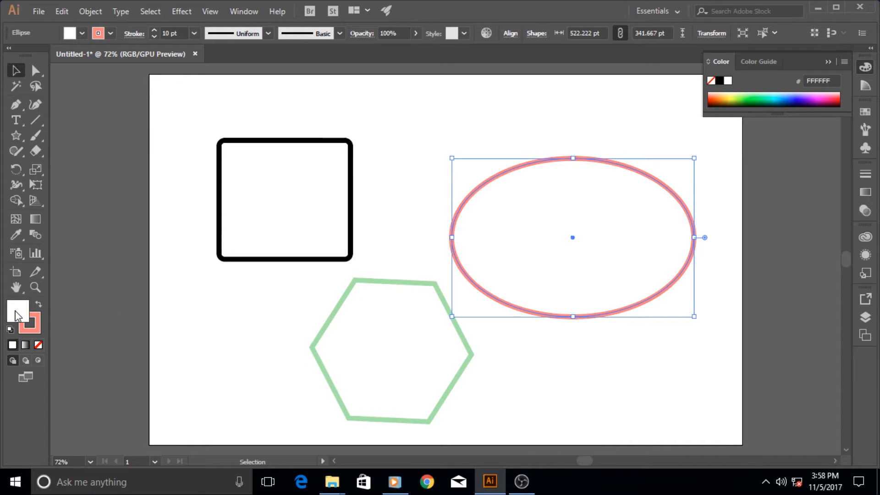
{"action": "mouse_move", "coordinate": [603, 240]}
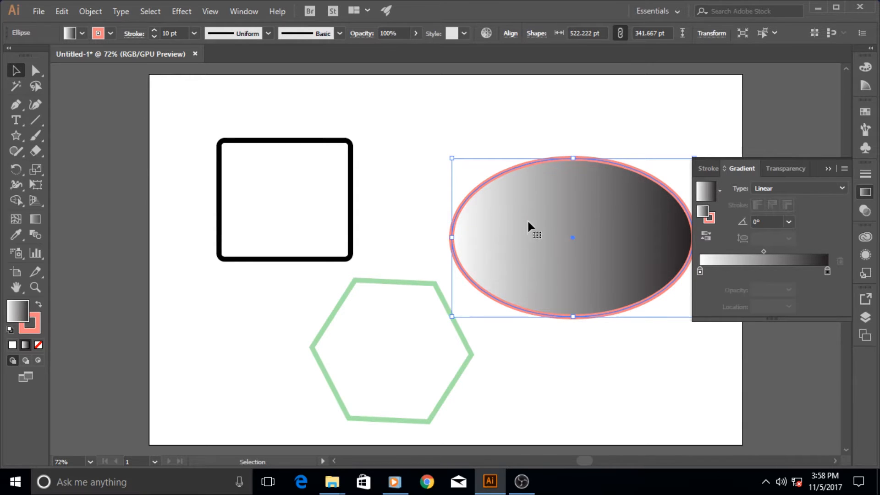
{"action": "mouse_move", "coordinate": [476, 241]}
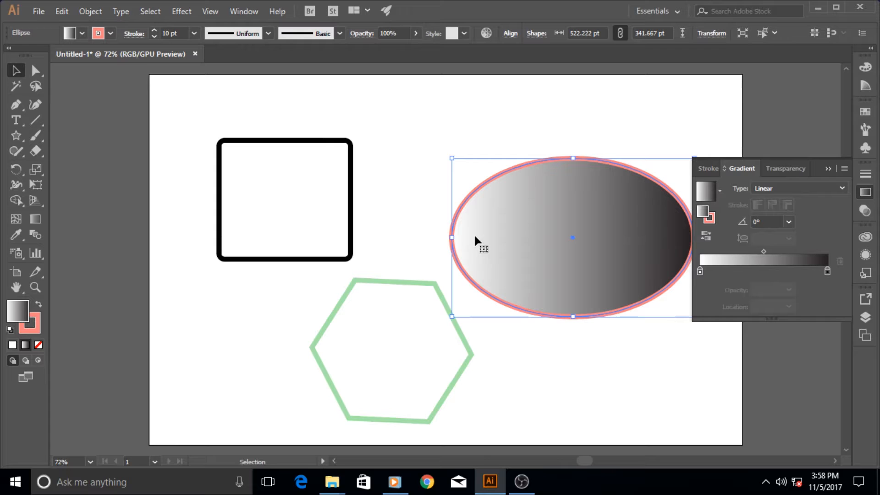
{"action": "mouse_move", "coordinate": [589, 218]}
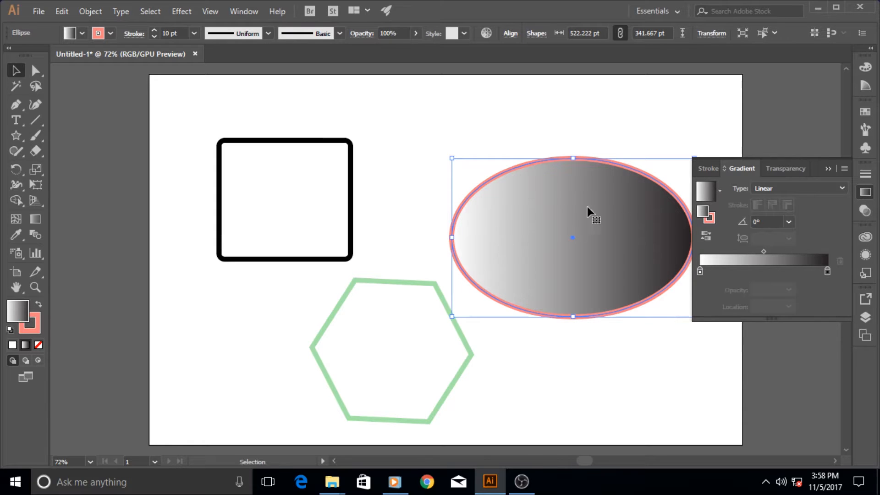
{"action": "mouse_move", "coordinate": [458, 246]}
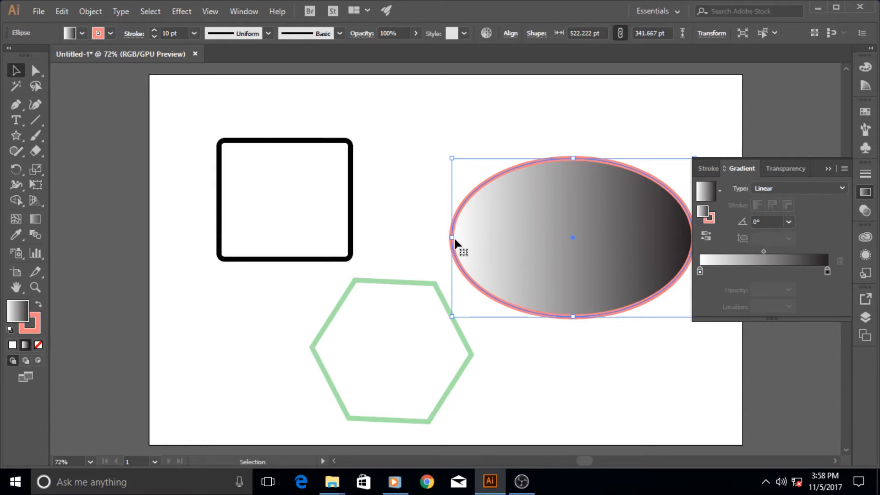
{"action": "mouse_move", "coordinate": [568, 219]}
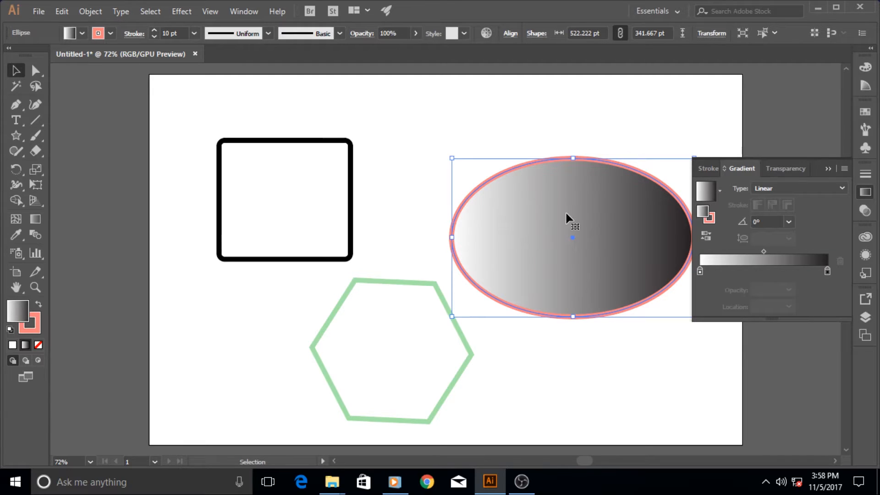
{"action": "mouse_move", "coordinate": [565, 186]}
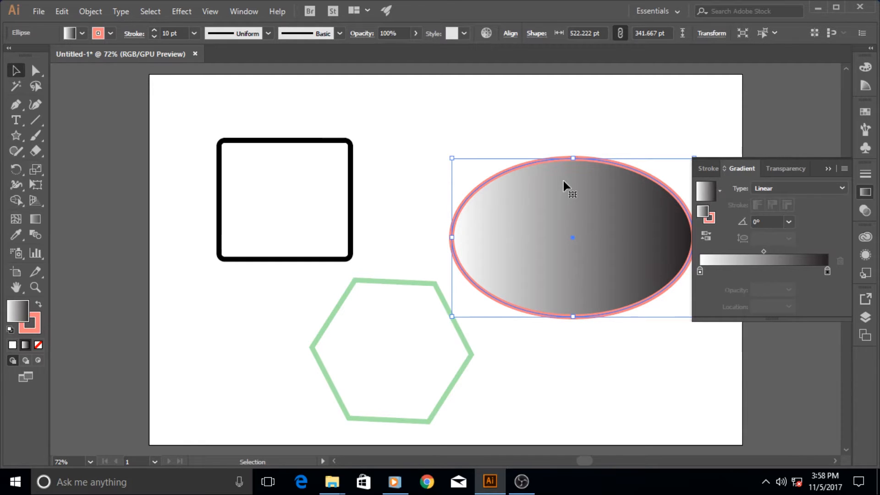
{"action": "mouse_move", "coordinate": [677, 236]}
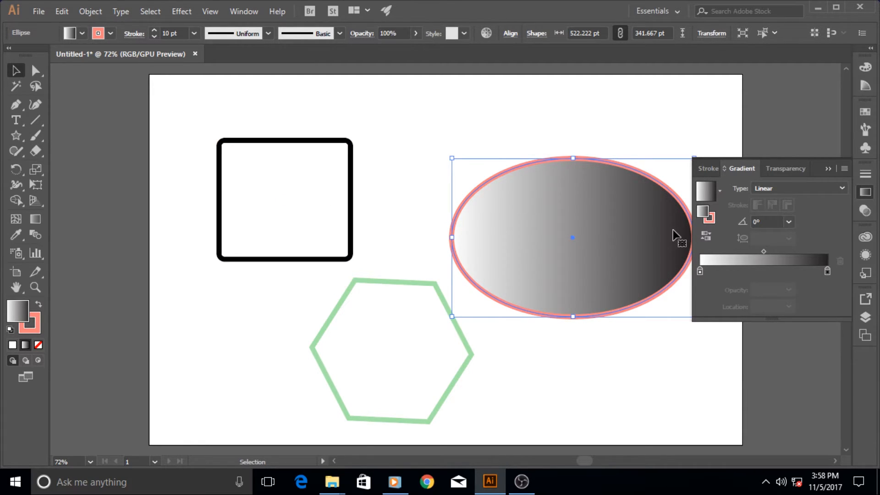
{"action": "mouse_move", "coordinate": [510, 238]}
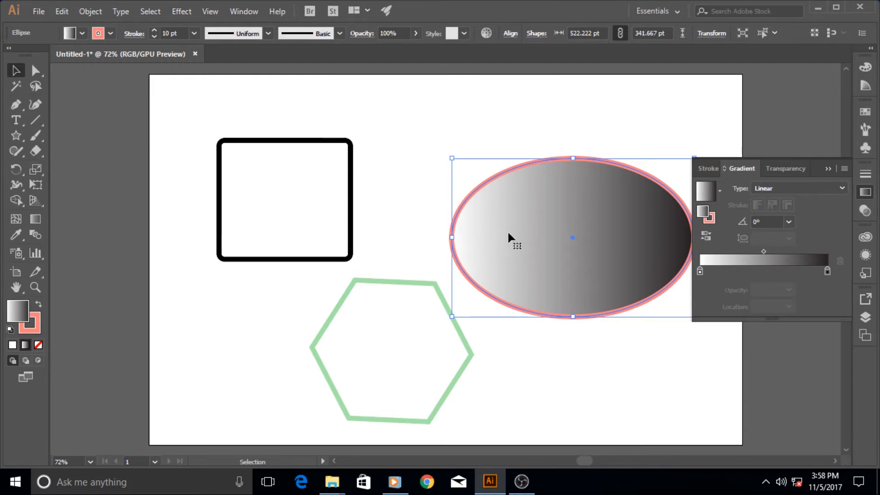
{"action": "mouse_move", "coordinate": [591, 238]}
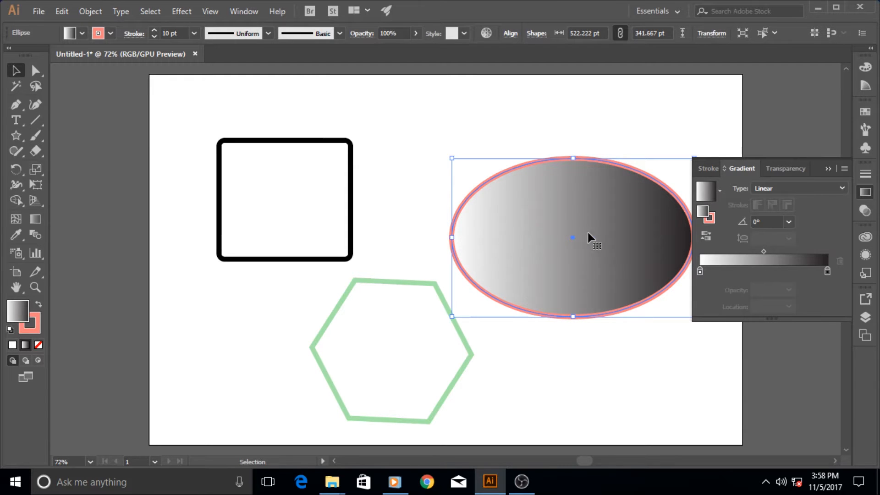
{"action": "mouse_move", "coordinate": [665, 233]}
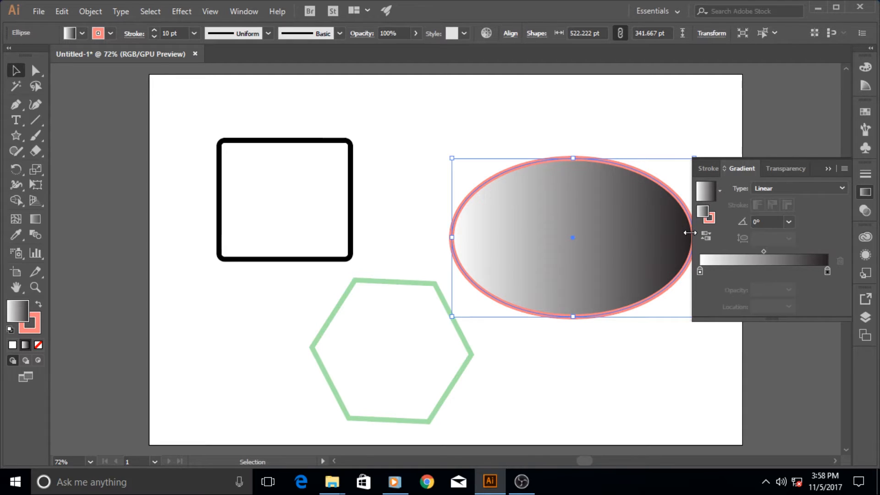
{"action": "mouse_move", "coordinate": [457, 241]}
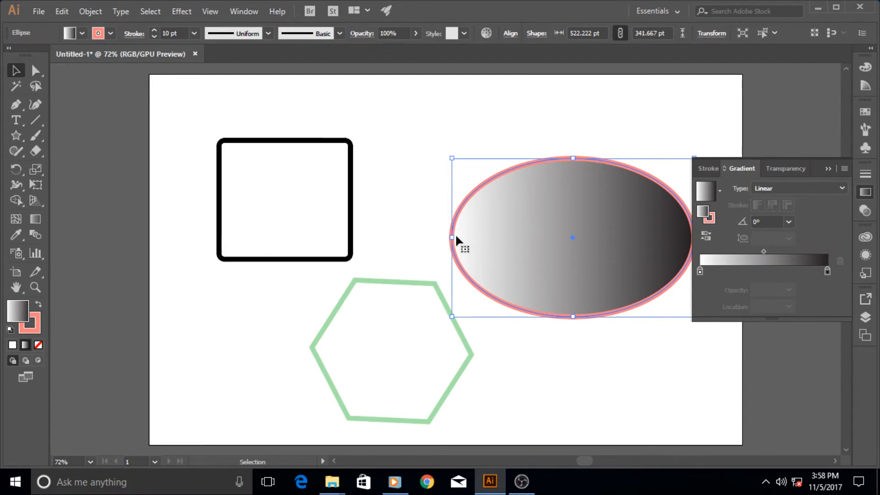
{"action": "mouse_move", "coordinate": [688, 241]}
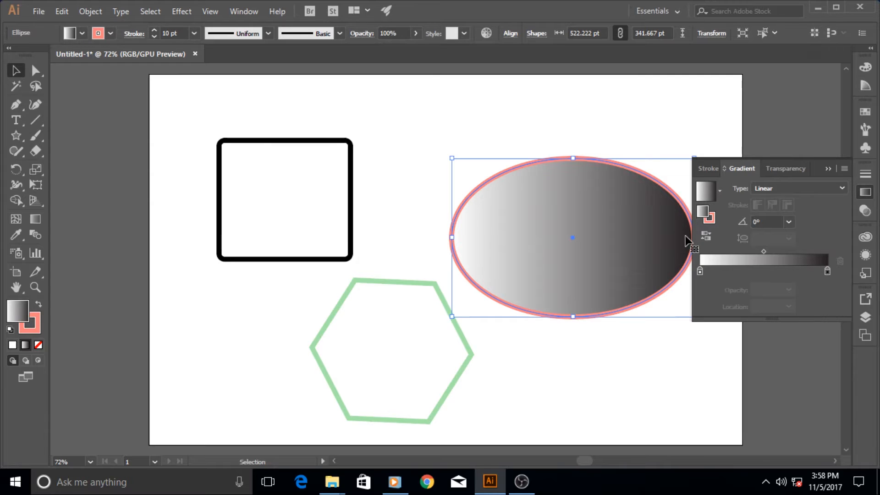
{"action": "mouse_move", "coordinate": [792, 189]}
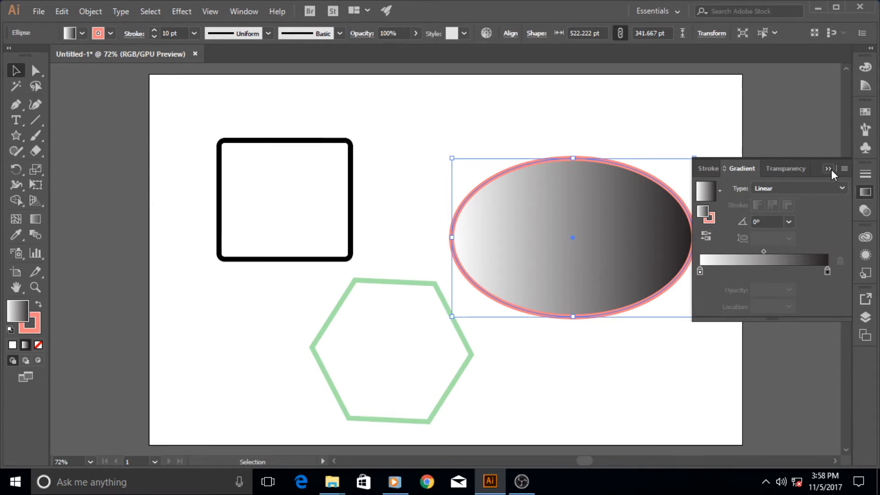
{"action": "mouse_move", "coordinate": [757, 275]}
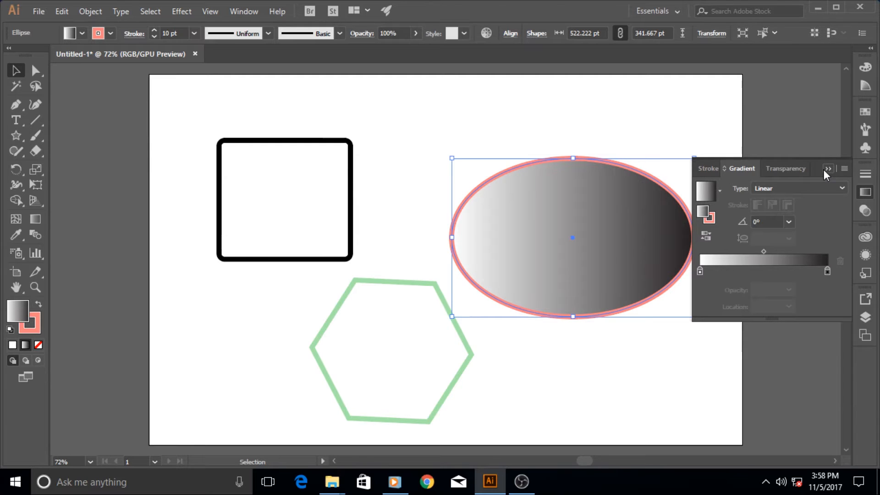
{"action": "mouse_move", "coordinate": [806, 219]}
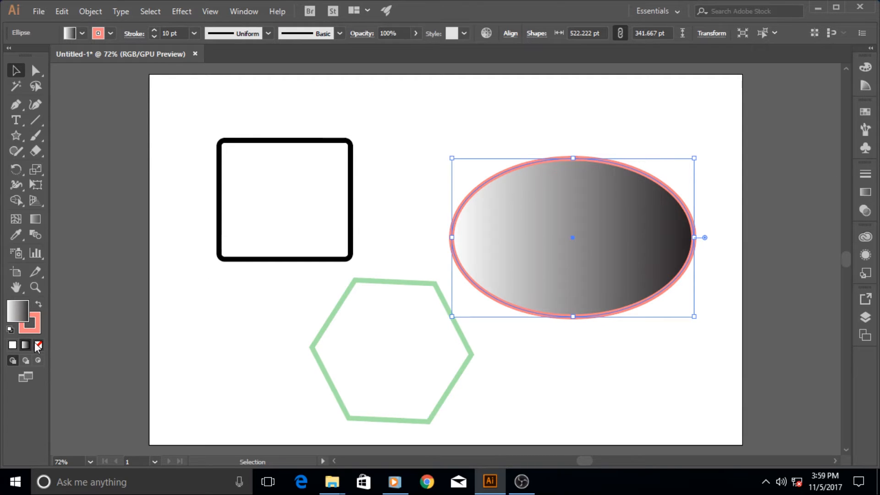
{"action": "mouse_move", "coordinate": [38, 346]}
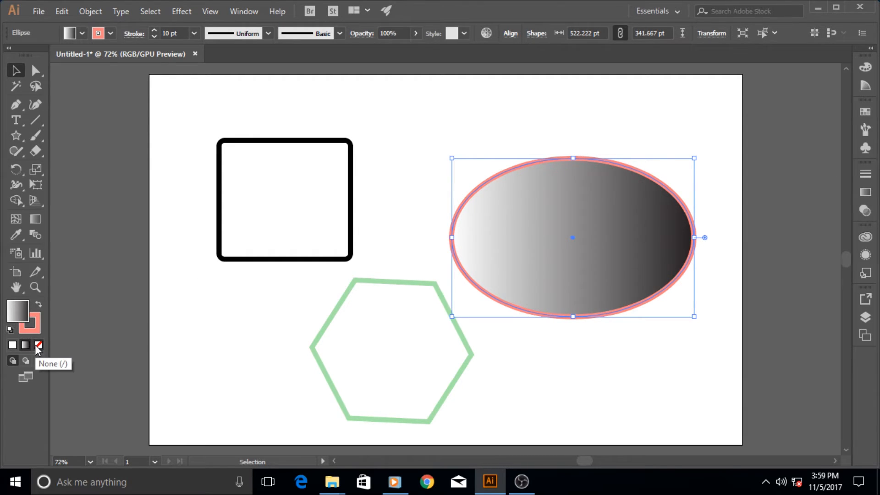
Set the ellipse's fill to None, leaving only its pink outline
{"action": "left_click", "coordinate": [38, 345]}
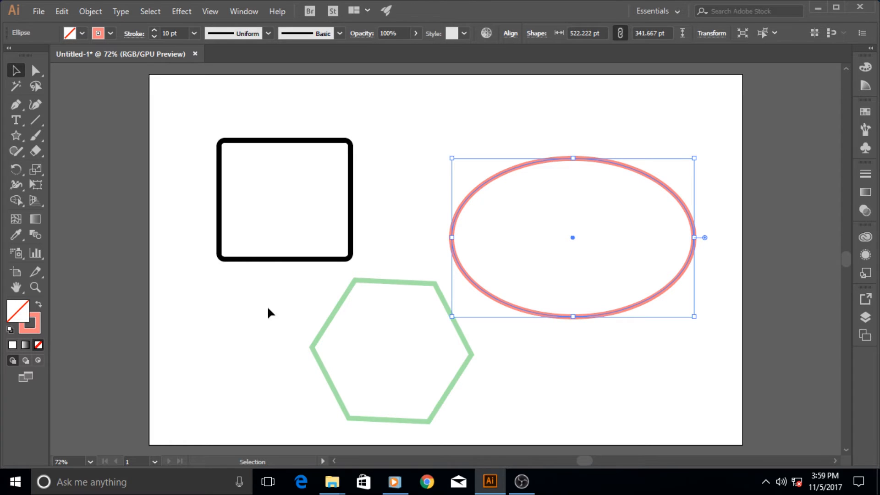
{"action": "mouse_move", "coordinate": [563, 374]}
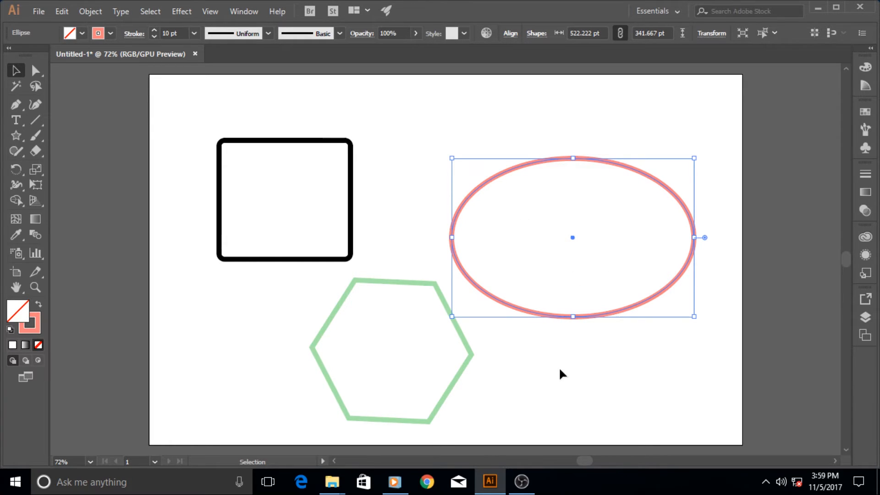
{"action": "mouse_move", "coordinate": [572, 262]}
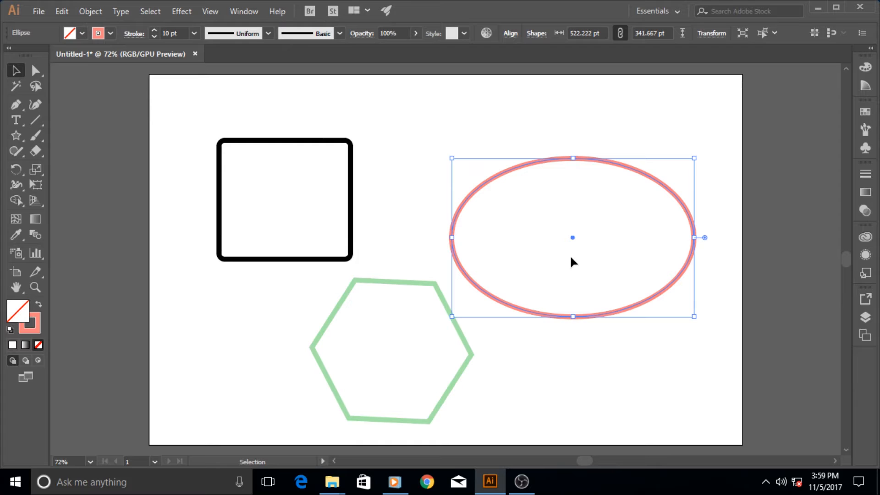
{"action": "mouse_move", "coordinate": [595, 111]}
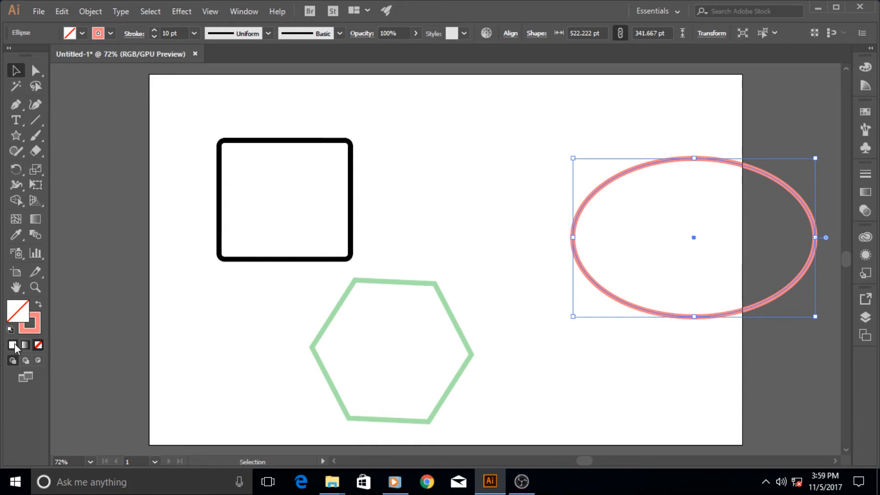
Toggle the ellipse's fill to None and back, leaving it solid bright green
{"action": "left_click", "coordinate": [11, 345]}
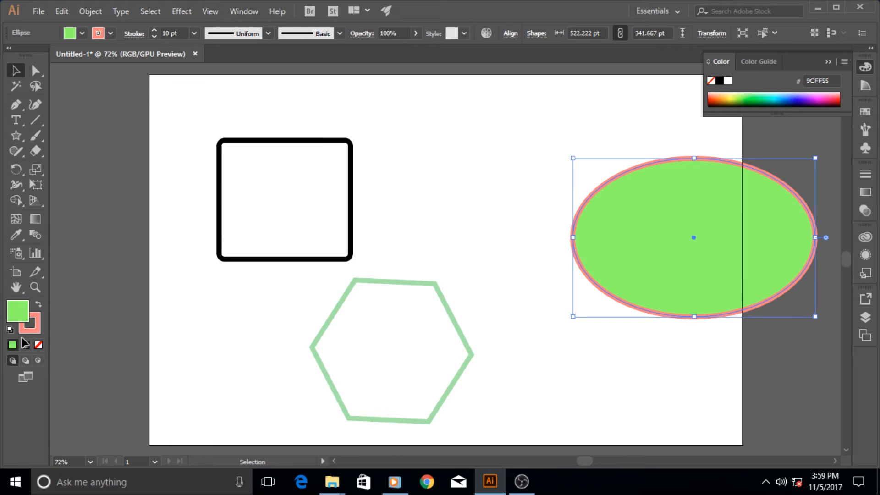
{"action": "left_click", "coordinate": [39, 345]}
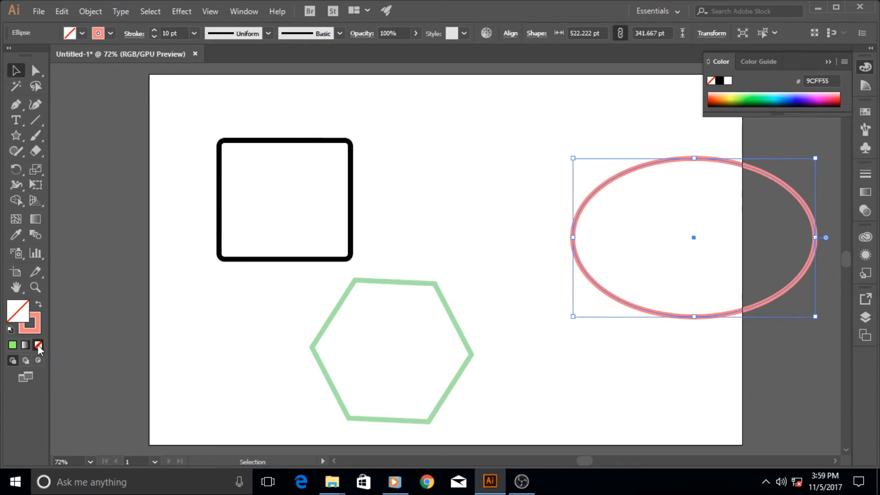
{"action": "left_click", "coordinate": [12, 344]}
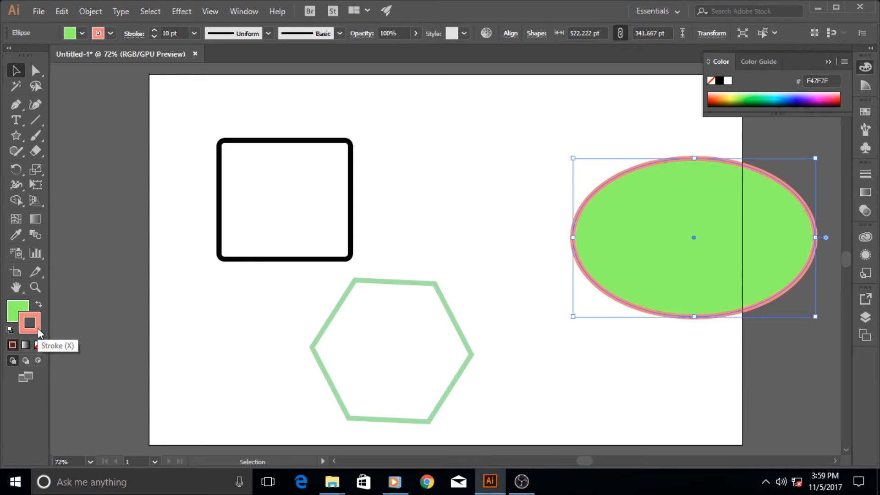
Give the ellipse's stroke a white-to-black gradient at 20 pt weight
{"action": "left_click", "coordinate": [37, 346]}
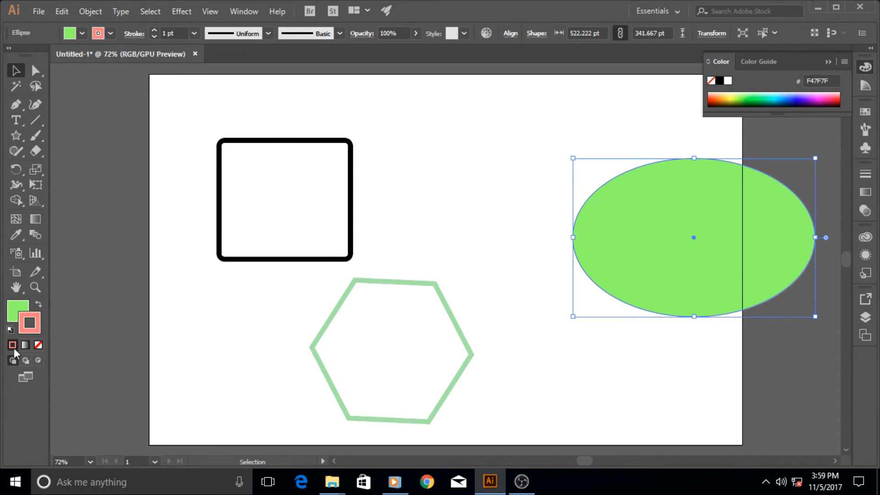
{"action": "mouse_move", "coordinate": [76, 345]}
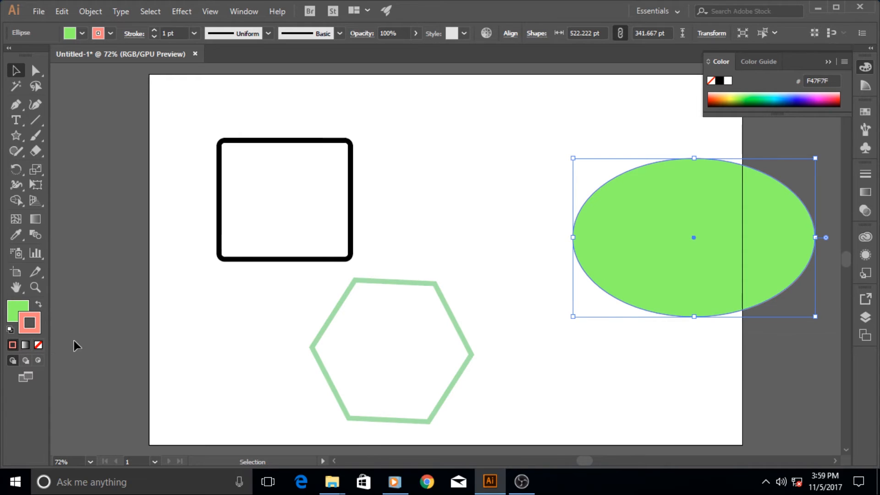
{"action": "mouse_move", "coordinate": [26, 345]}
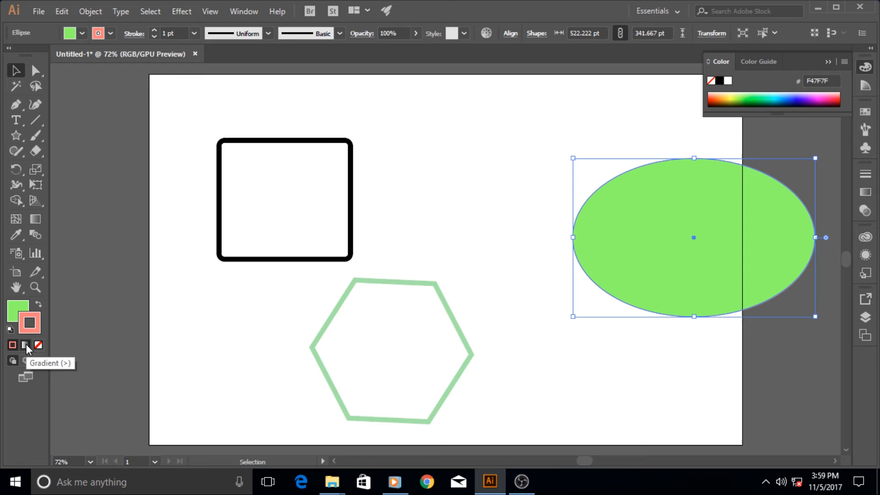
{"action": "left_click", "coordinate": [195, 33]}
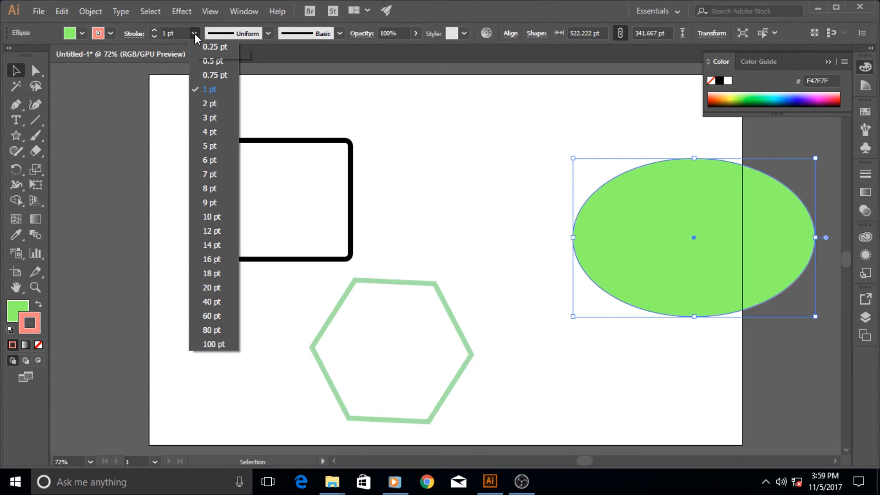
{"action": "mouse_move", "coordinate": [219, 290]}
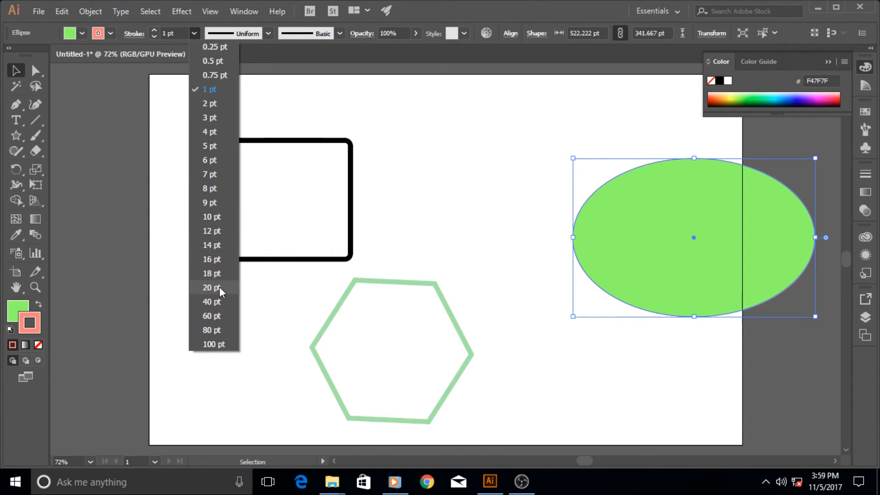
{"action": "left_click", "coordinate": [210, 287]}
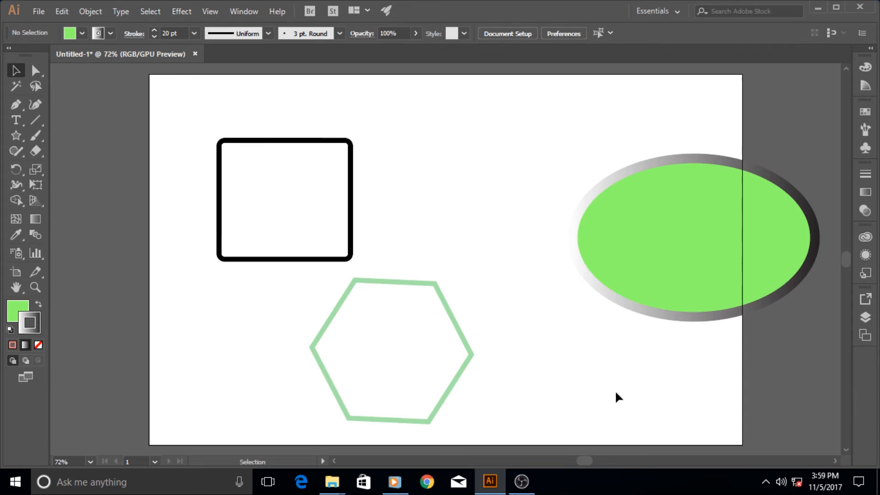
{"action": "mouse_move", "coordinate": [447, 200]}
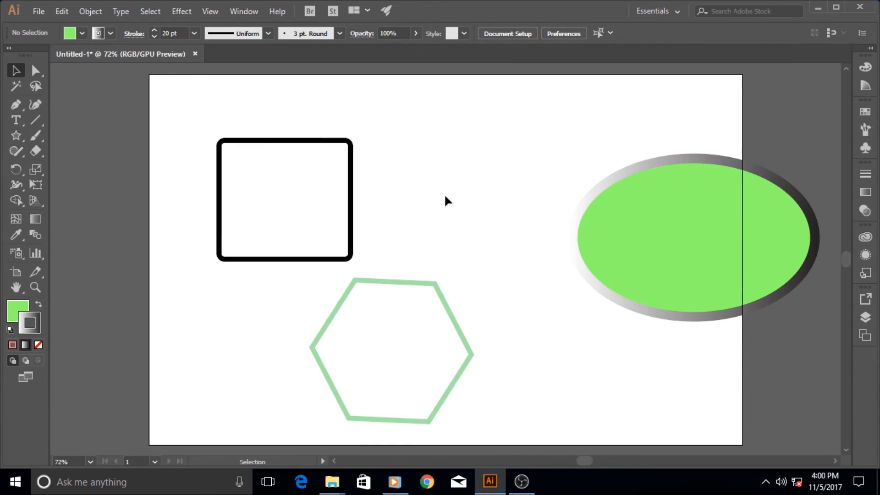
{"action": "mouse_move", "coordinate": [26, 364]}
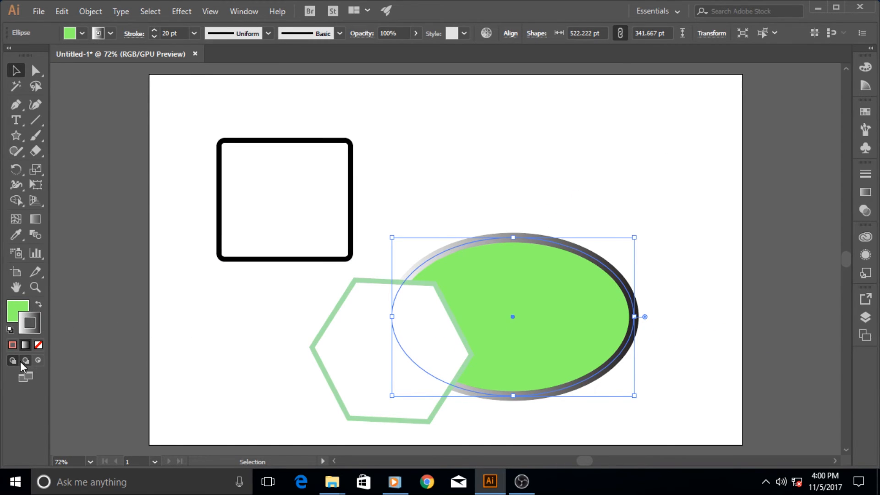
{"action": "mouse_move", "coordinate": [13, 360]}
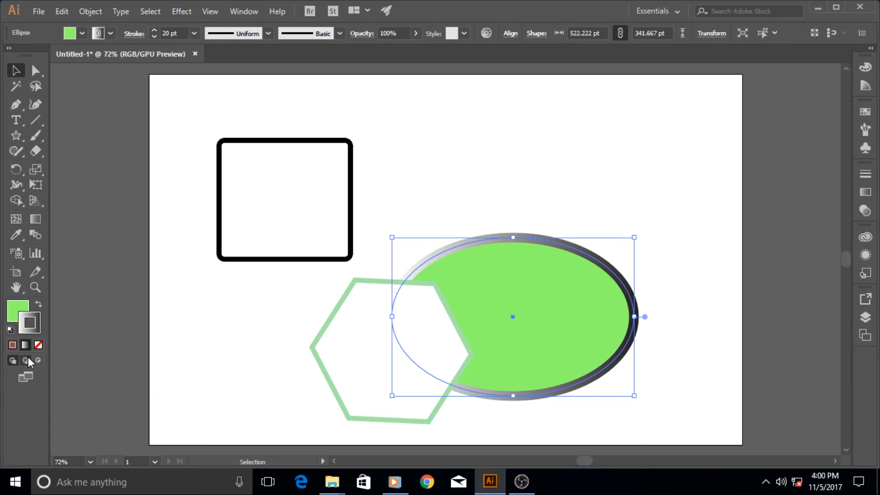
{"action": "mouse_move", "coordinate": [81, 347]}
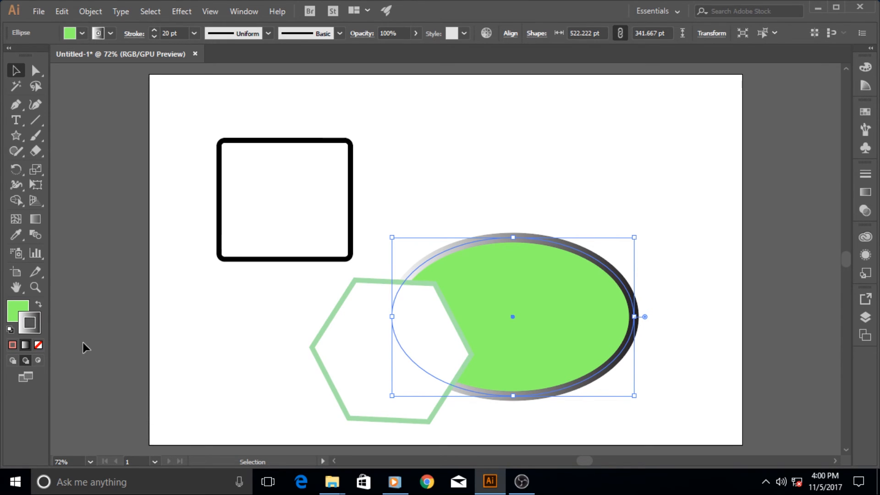
Bring the ellipse to front and drag it up-right clear of the hexagon
{"action": "left_click", "coordinate": [392, 351]}
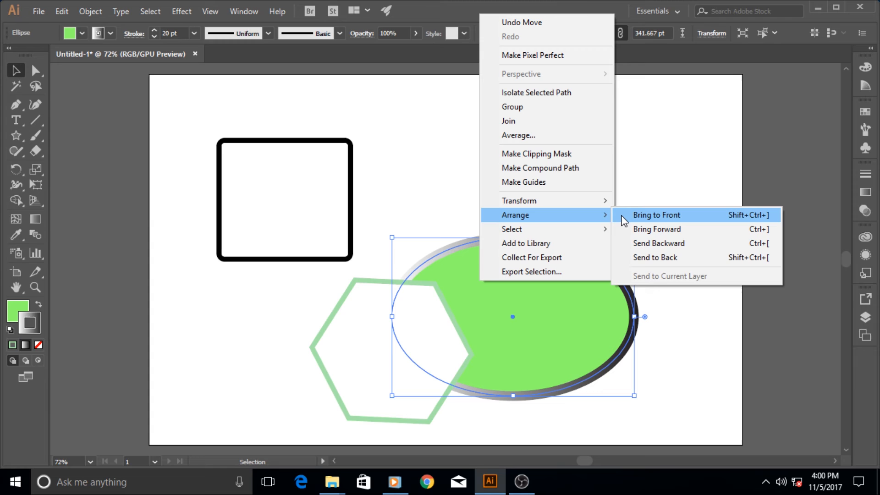
{"action": "mouse_move", "coordinate": [658, 243]}
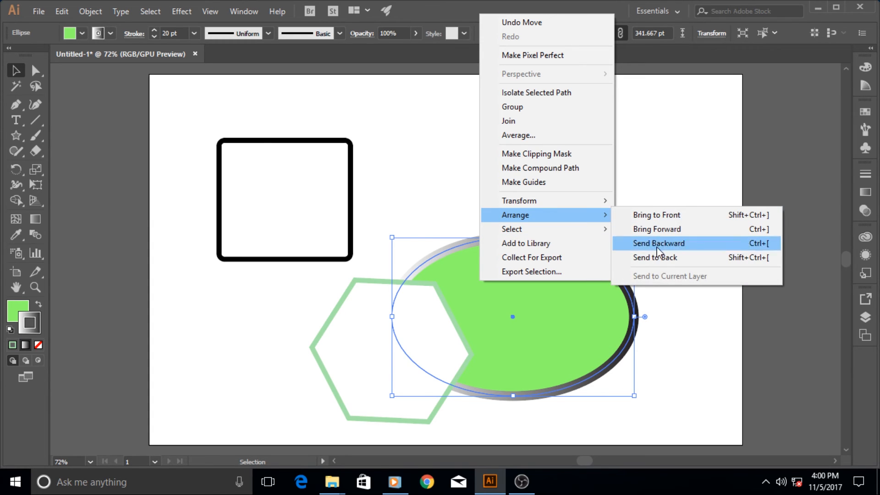
{"action": "left_click", "coordinate": [659, 243]}
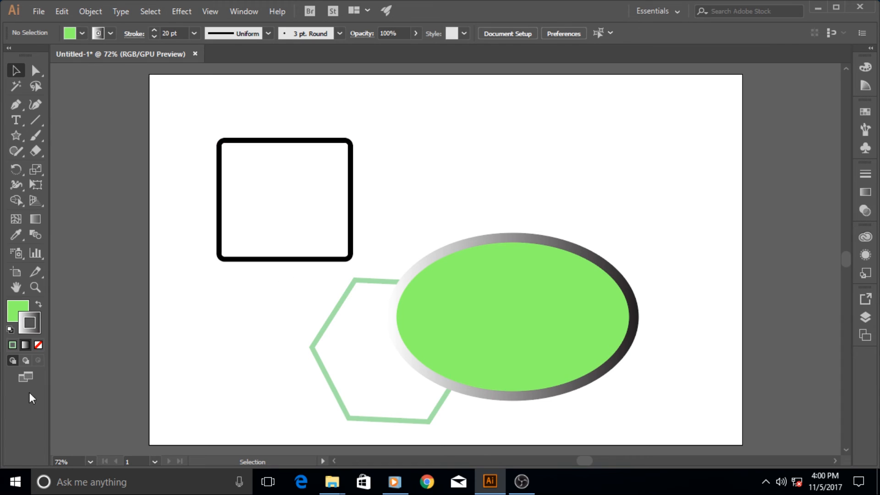
{"action": "mouse_move", "coordinate": [25, 361]}
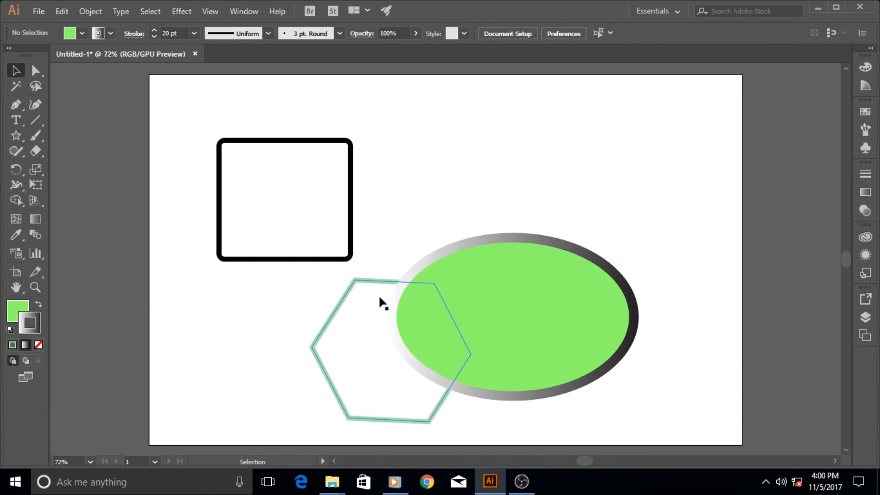
{"action": "left_click", "coordinate": [528, 180]}
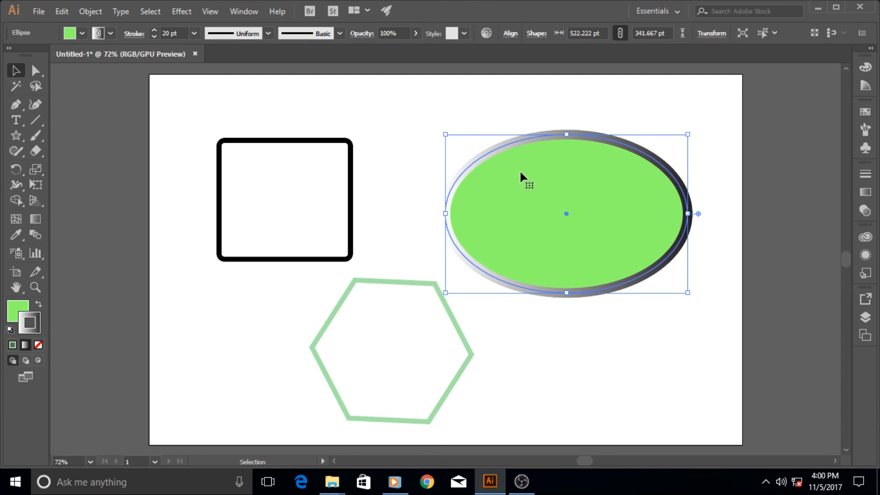
{"action": "mouse_move", "coordinate": [186, 139]}
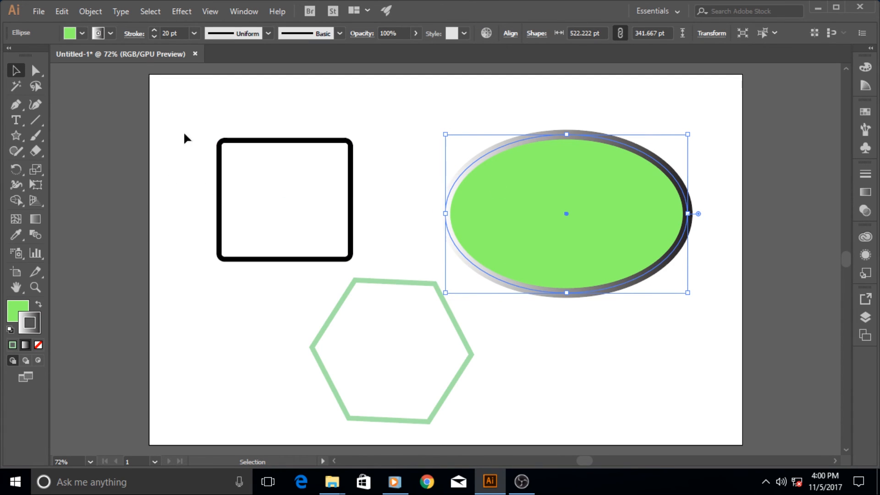
{"action": "mouse_move", "coordinate": [485, 366]}
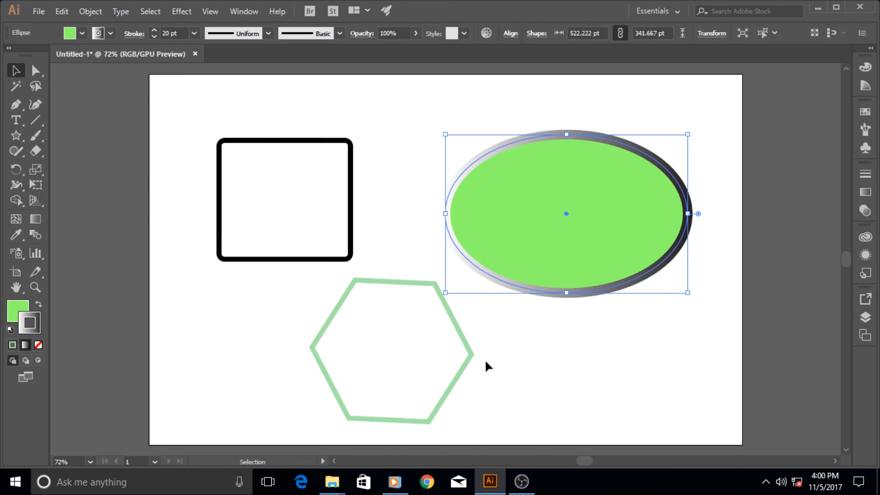
{"action": "mouse_move", "coordinate": [211, 121]}
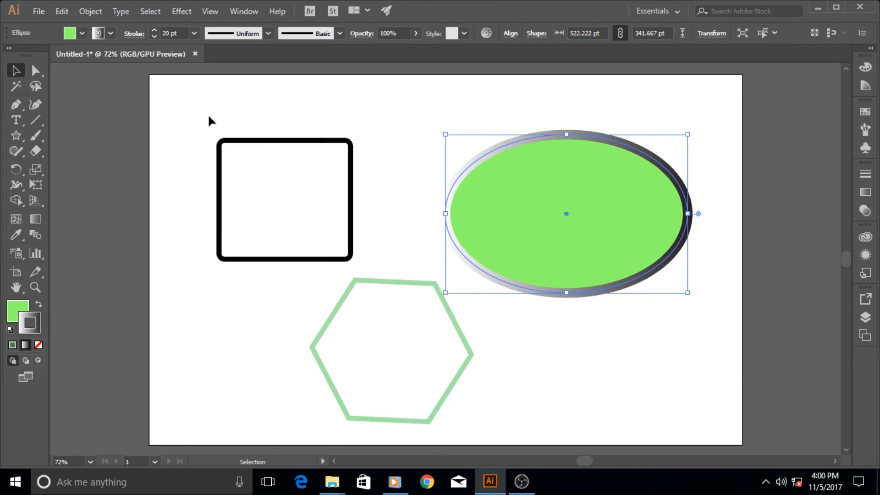
{"action": "mouse_move", "coordinate": [729, 199]}
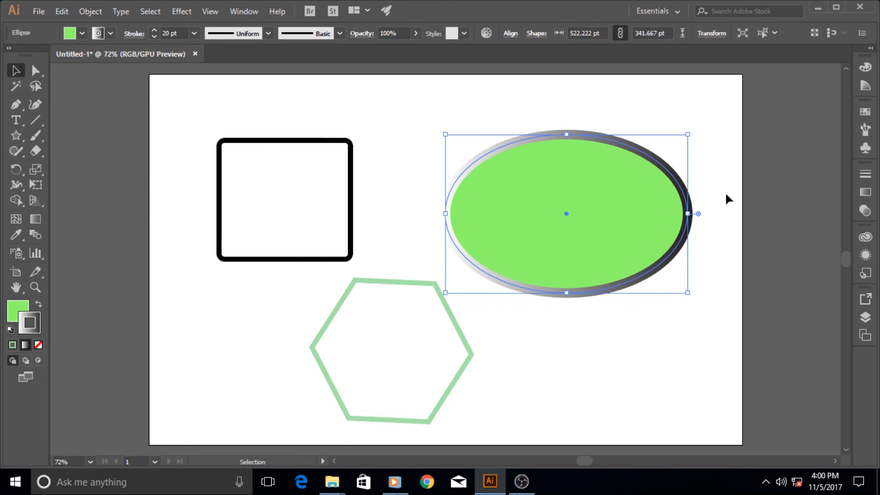
{"action": "mouse_move", "coordinate": [461, 426]}
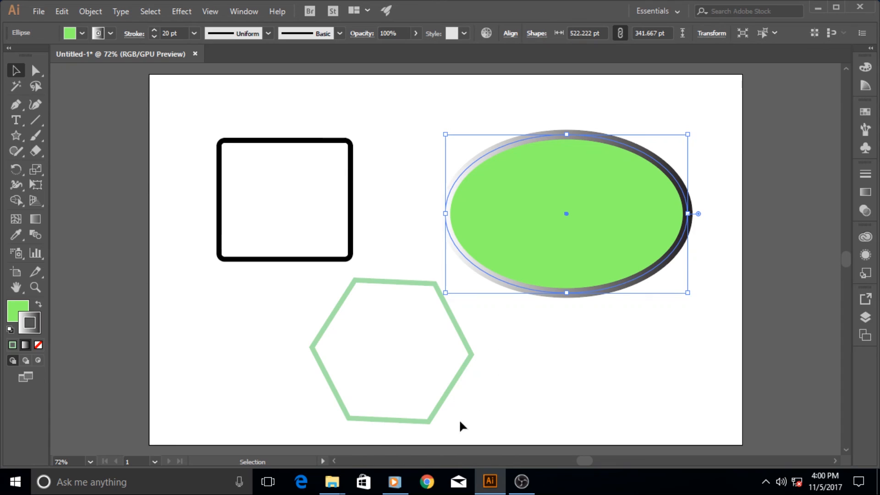
{"action": "mouse_move", "coordinate": [201, 141]}
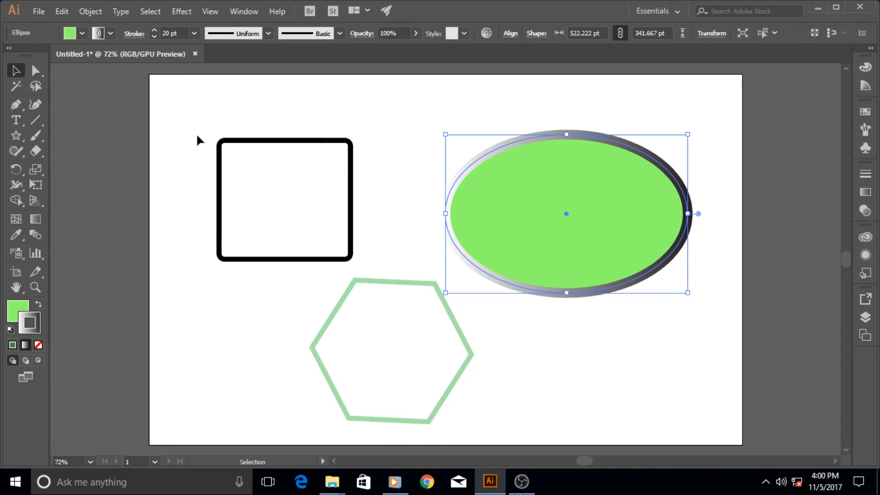
{"action": "mouse_move", "coordinate": [235, 122]}
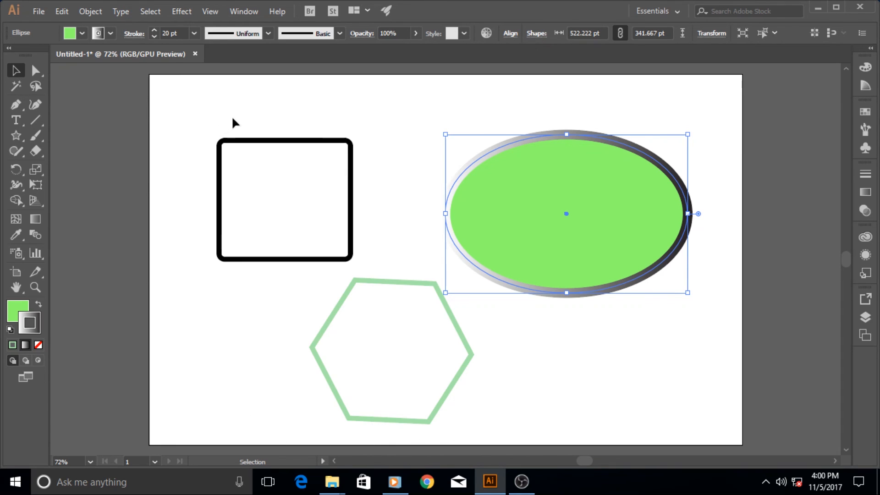
{"action": "mouse_move", "coordinate": [455, 109]}
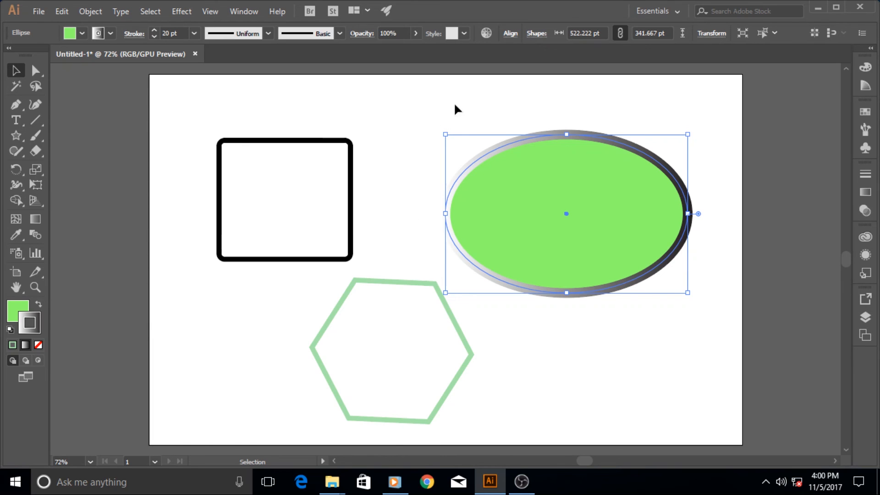
{"action": "mouse_move", "coordinate": [724, 135]}
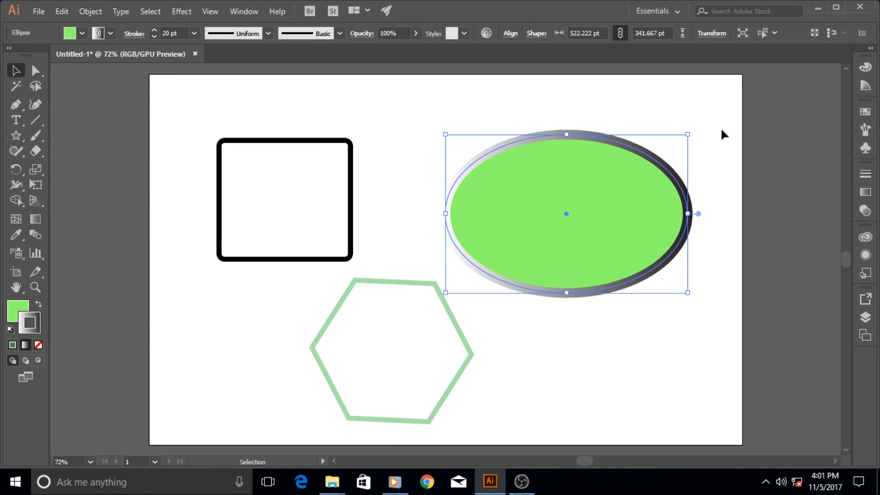
{"action": "mouse_move", "coordinate": [235, 306]}
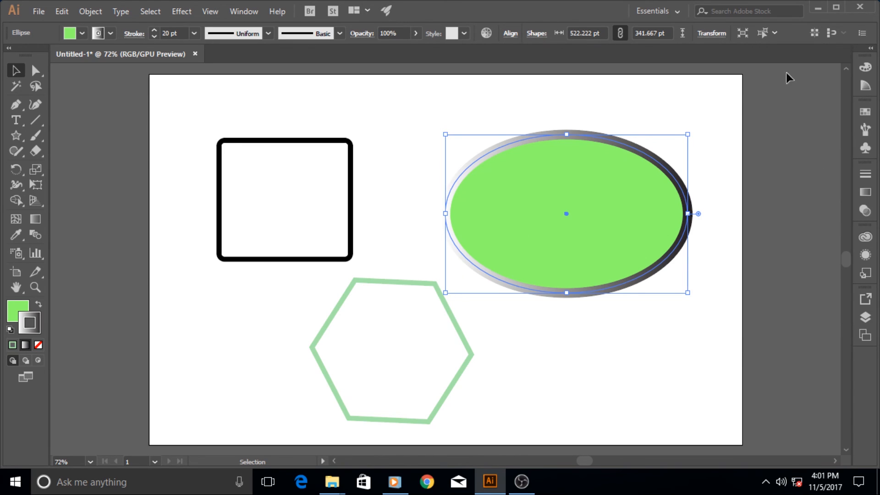
{"action": "mouse_move", "coordinate": [816, 7]}
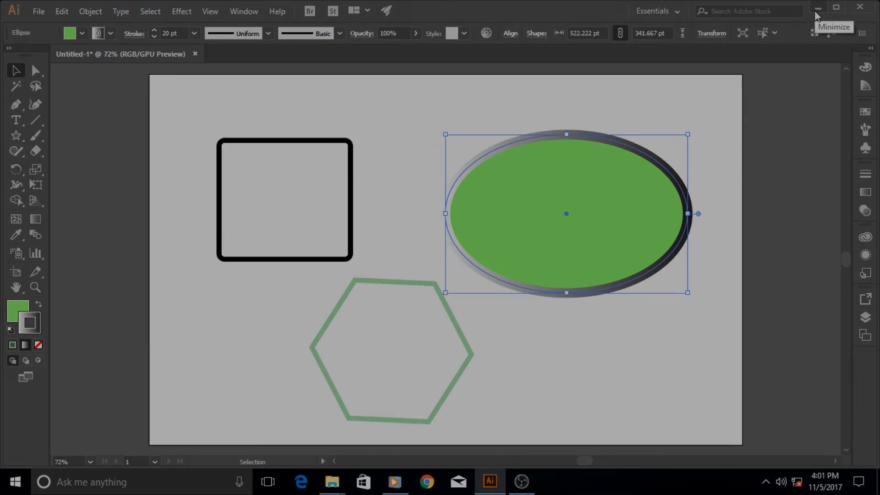